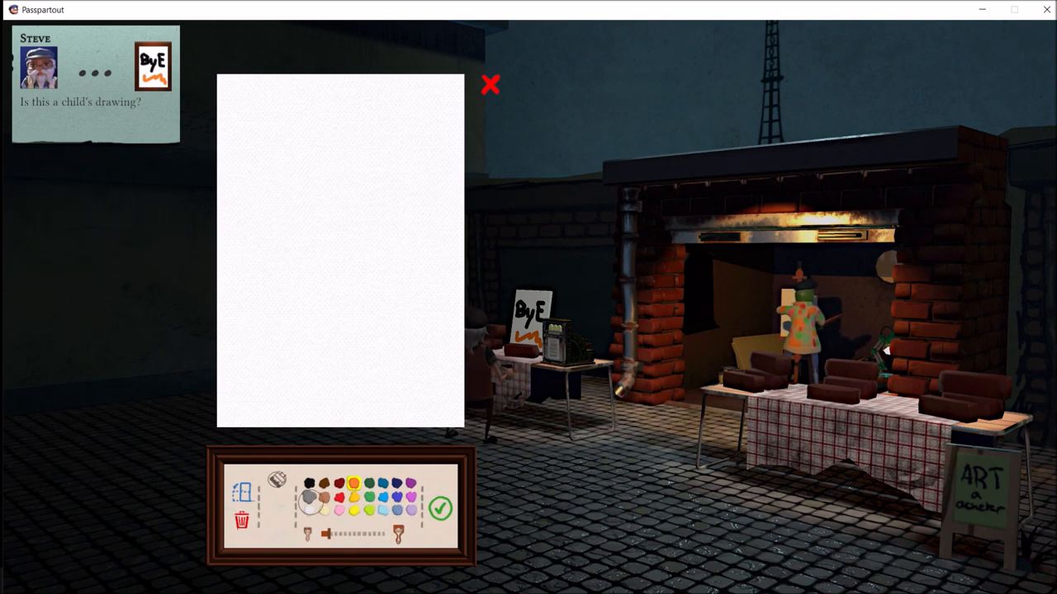
Draw the cream face outline, then layer black eyes and green, red and purple strokes.
{"action": "left_click", "coordinate": [323, 508]}
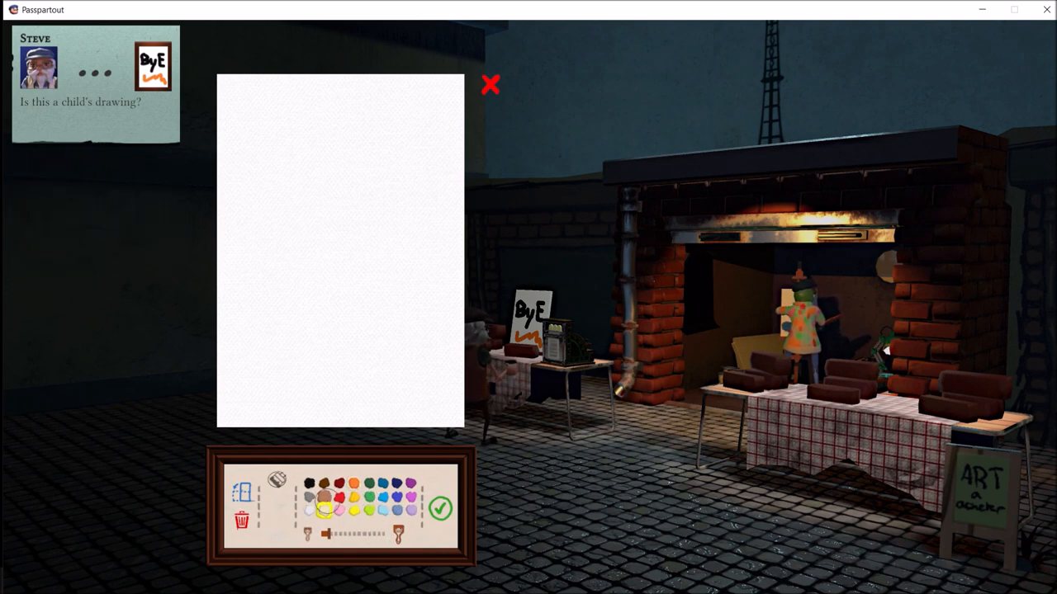
{"action": "left_click_drag", "start_coordinate": [244, 112], "coordinate": [323, 148]}
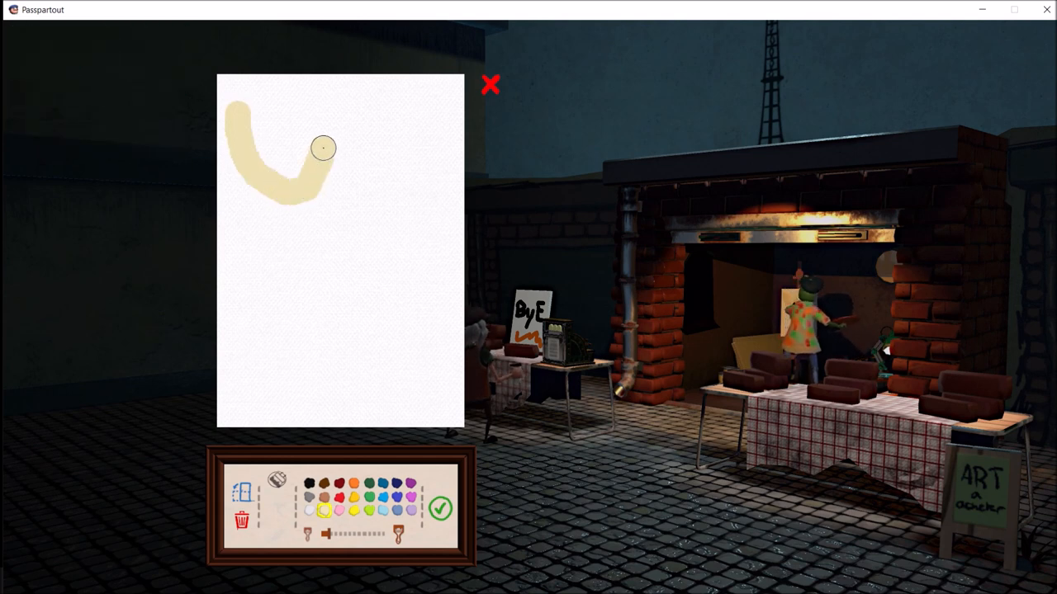
{"action": "left_click_drag", "start_coordinate": [322, 147], "coordinate": [244, 339]}
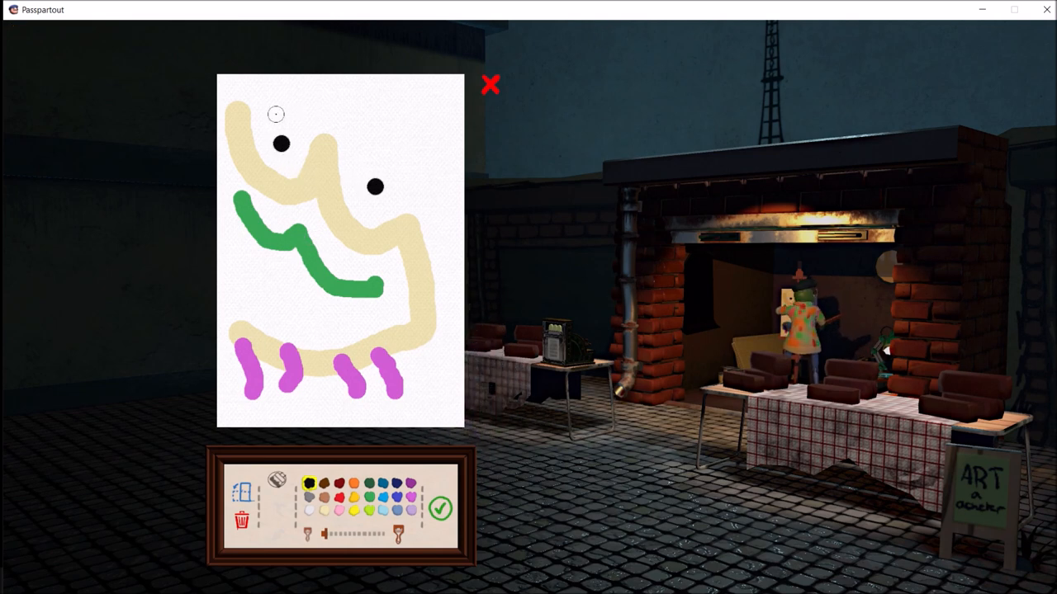
{"action": "left_click_drag", "start_coordinate": [272, 114], "coordinate": [446, 161]}
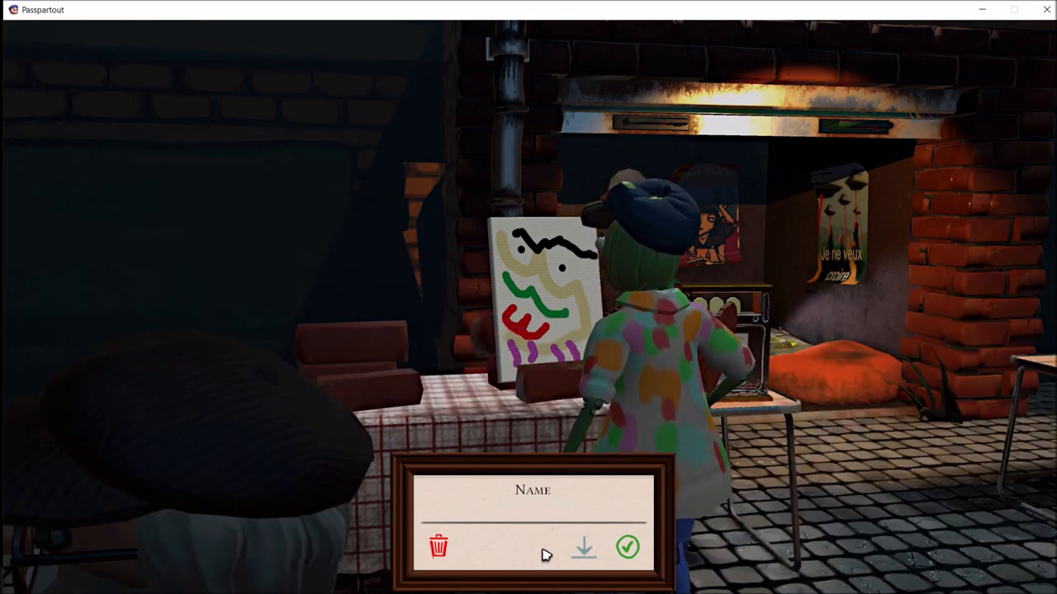
{"action": "left_click", "coordinate": [627, 547]}
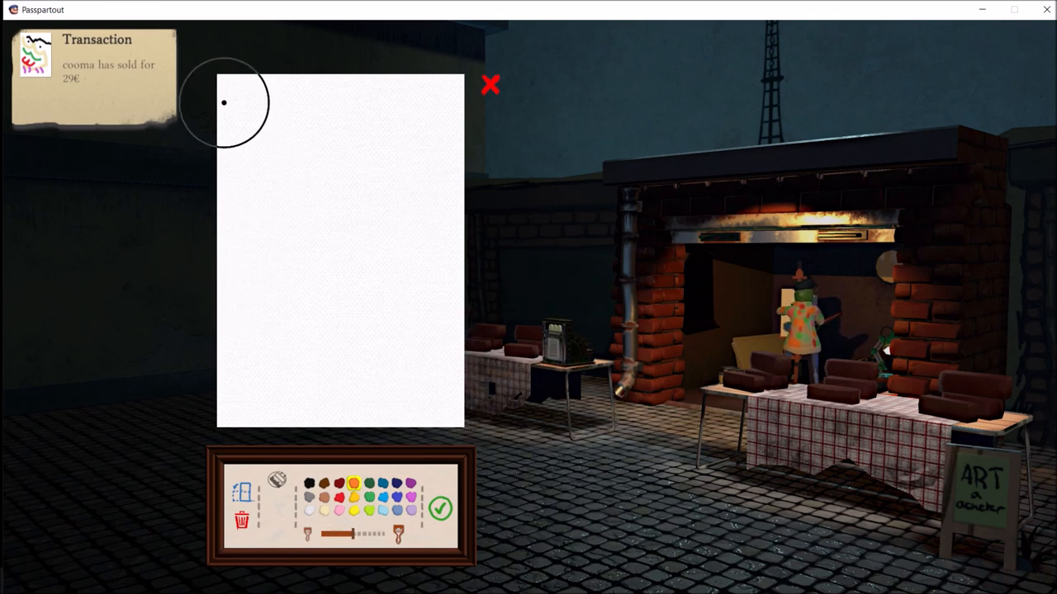
Fill the canvas orange and paint the black figure's body, legs, head and arm.
{"action": "left_click_drag", "start_coordinate": [225, 103], "coordinate": [436, 351]}
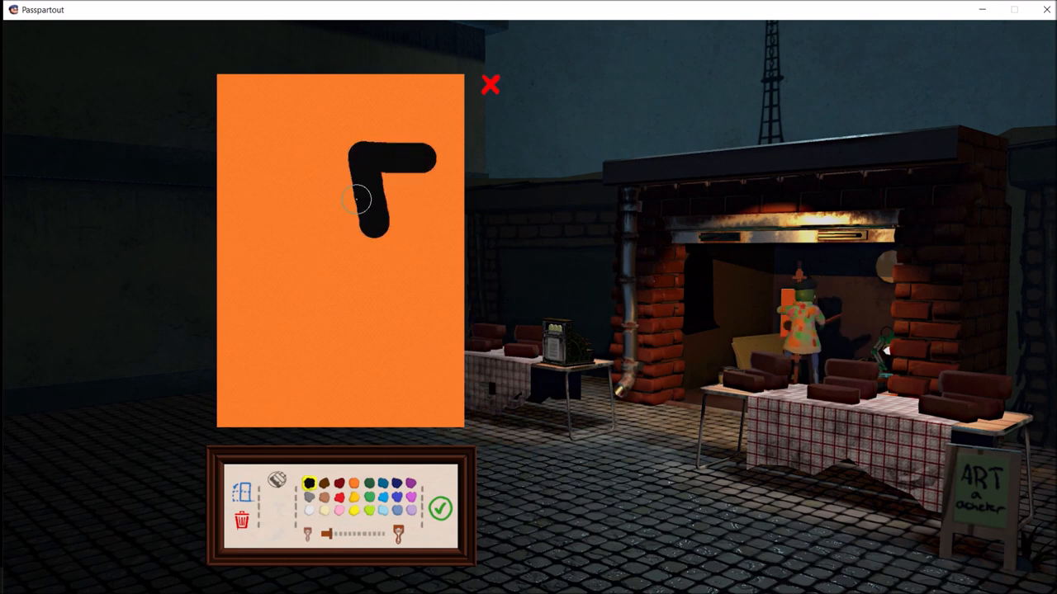
{"action": "left_click_drag", "start_coordinate": [359, 198], "coordinate": [281, 343]}
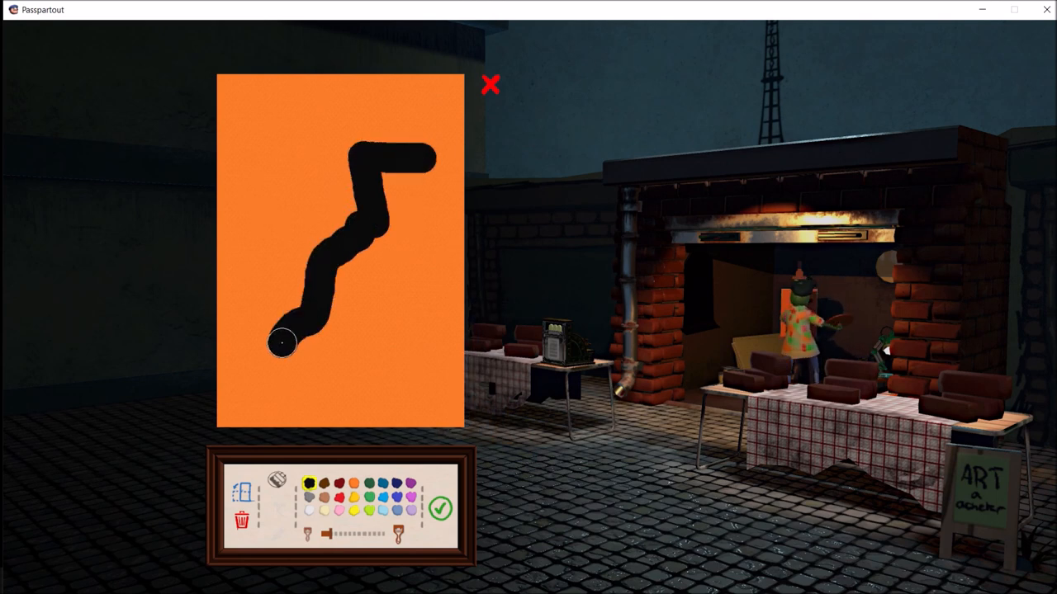
{"action": "left_click_drag", "start_coordinate": [283, 344], "coordinate": [312, 250]}
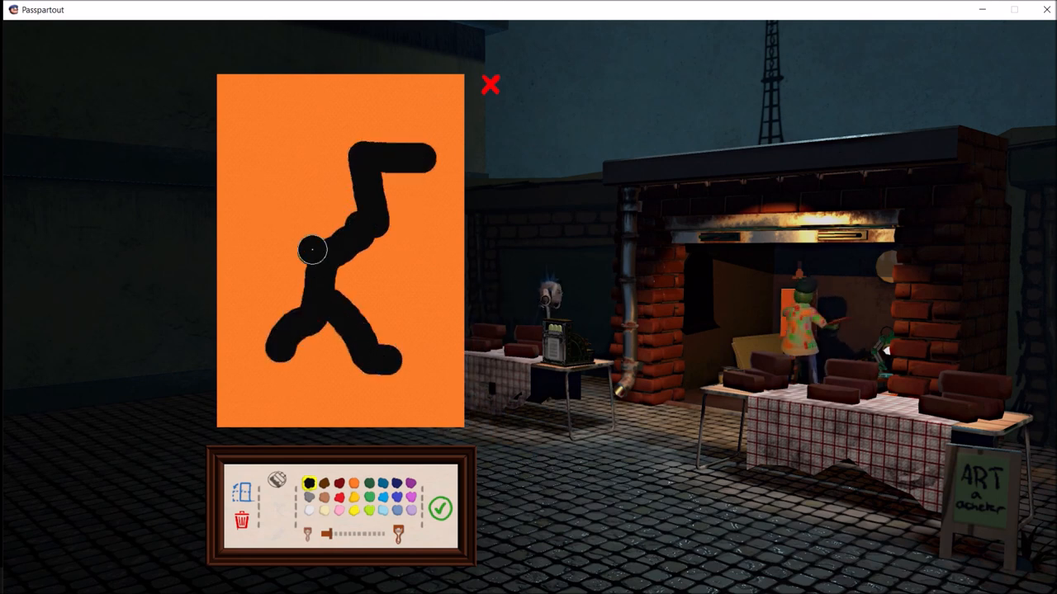
{"action": "left_click_drag", "start_coordinate": [312, 250], "coordinate": [320, 167]}
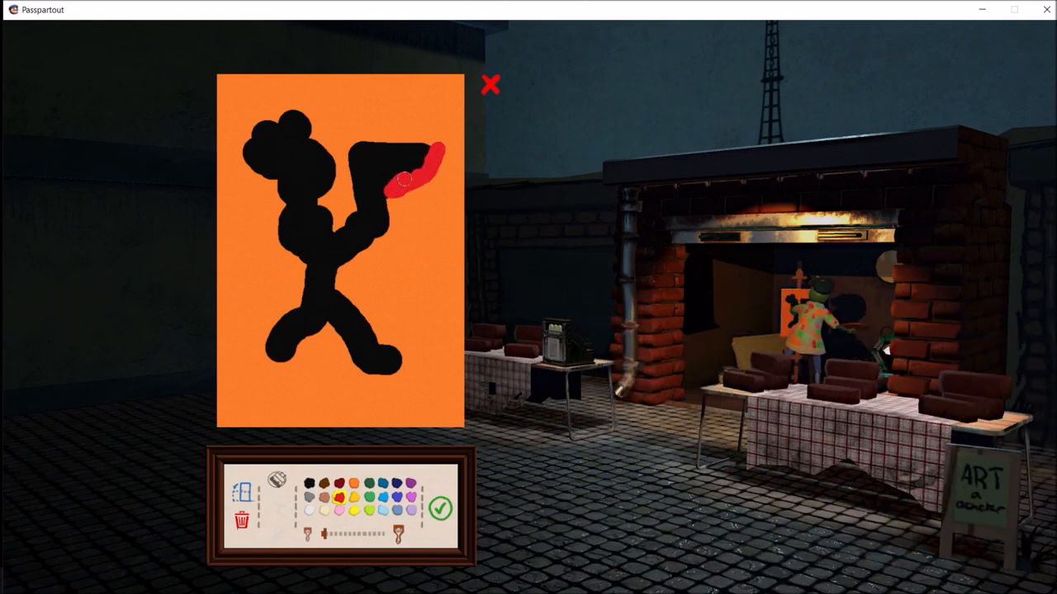
Add the red flame on the torch tip and blue accents at the corners and base.
{"action": "left_click_drag", "start_coordinate": [404, 180], "coordinate": [429, 145]}
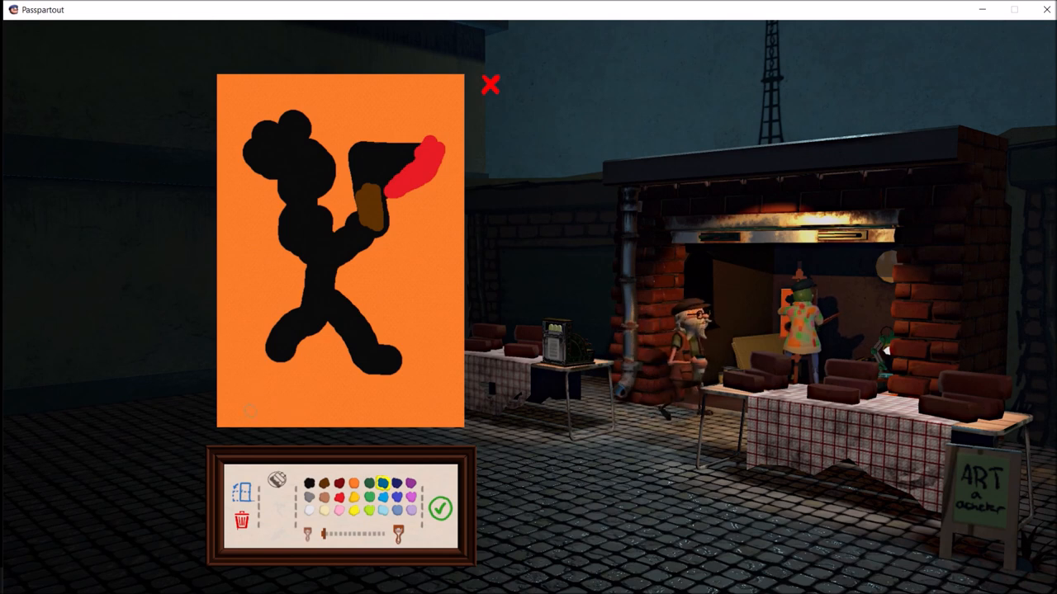
{"action": "left_click_drag", "start_coordinate": [265, 363], "coordinate": [338, 367]}
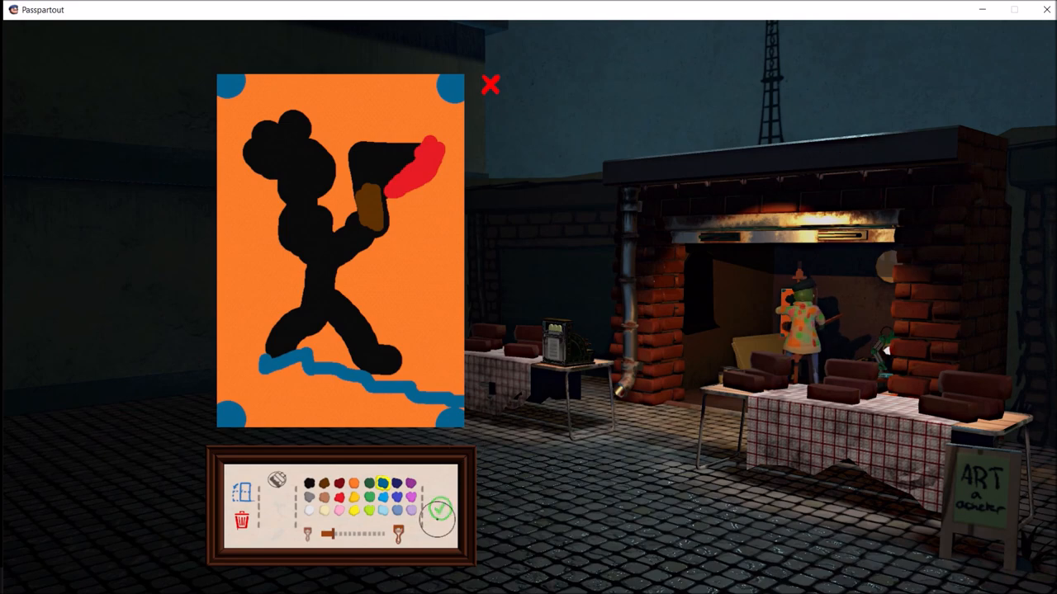
Finish the torch-figure painting, name it 'whoop wh' and put it on sale.
{"action": "left_click", "coordinate": [490, 85]}
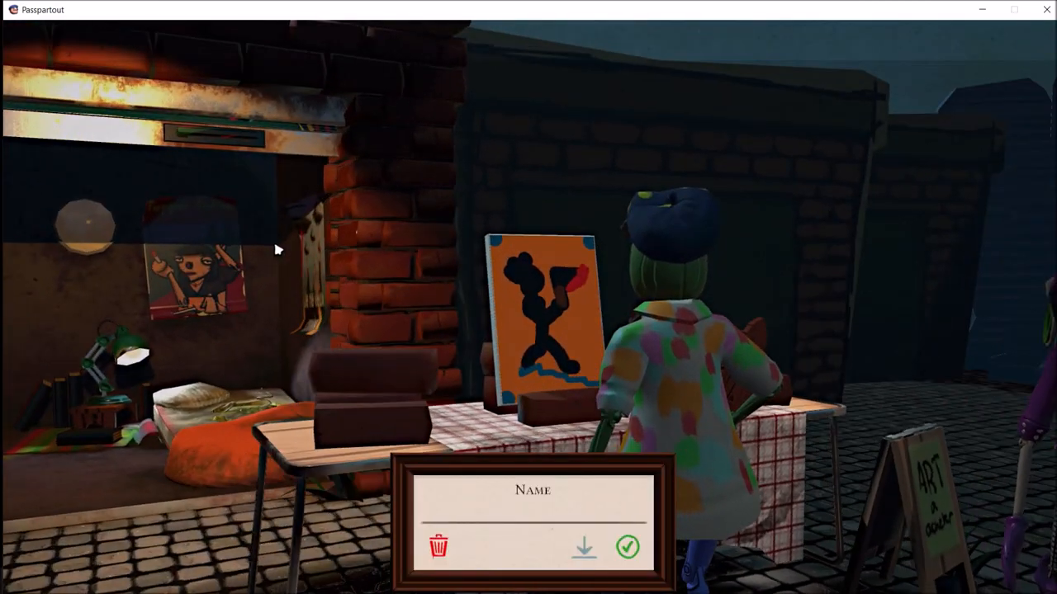
{"action": "type", "text": "whoop wh"}
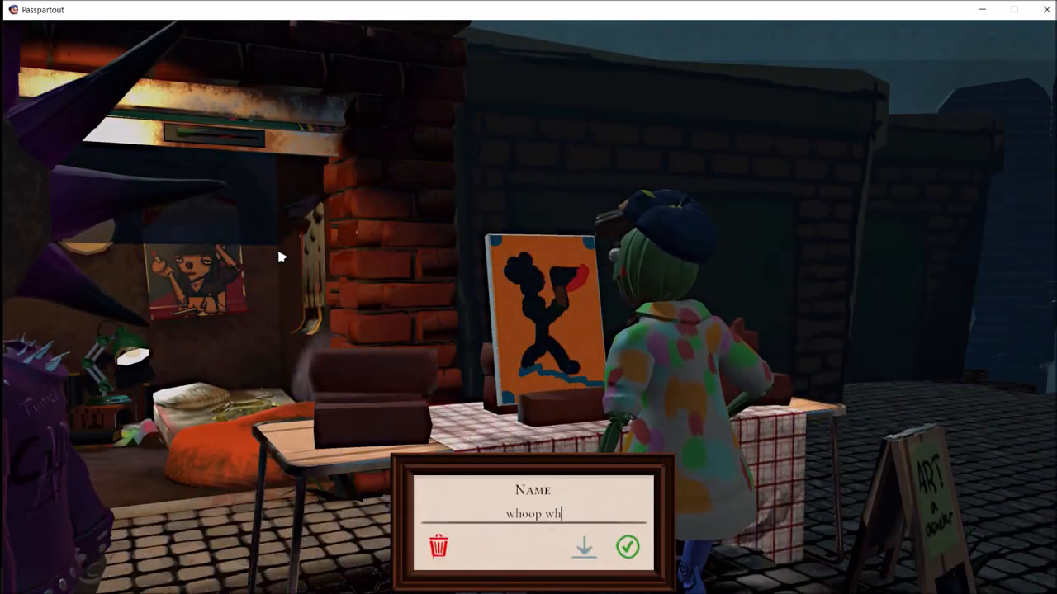
{"action": "left_click", "coordinate": [627, 547]}
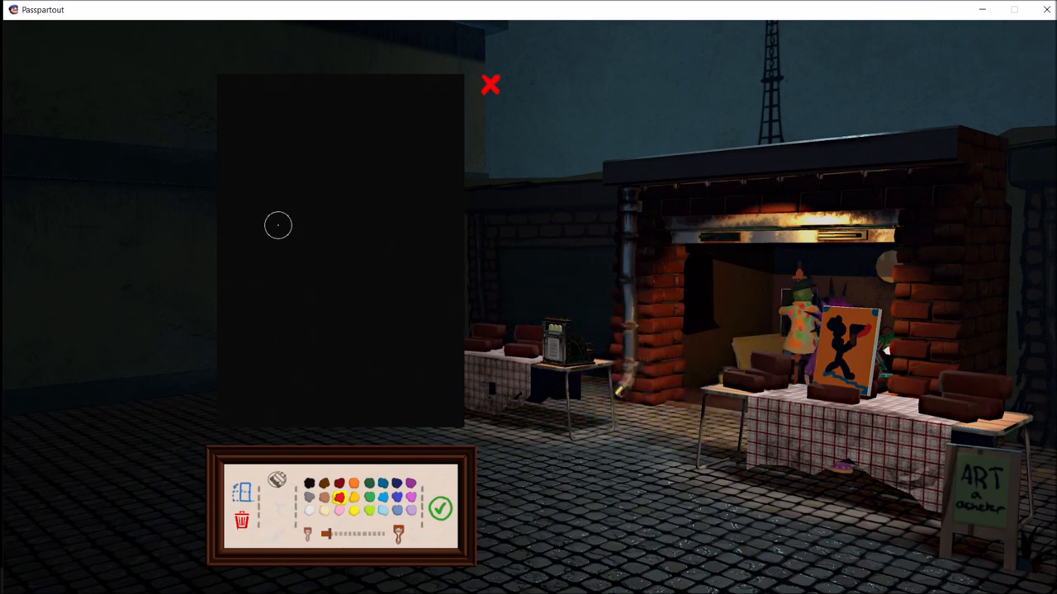
Paint the red block and letter TNT across it in black.
{"action": "left_click_drag", "start_coordinate": [278, 225], "coordinate": [387, 260]}
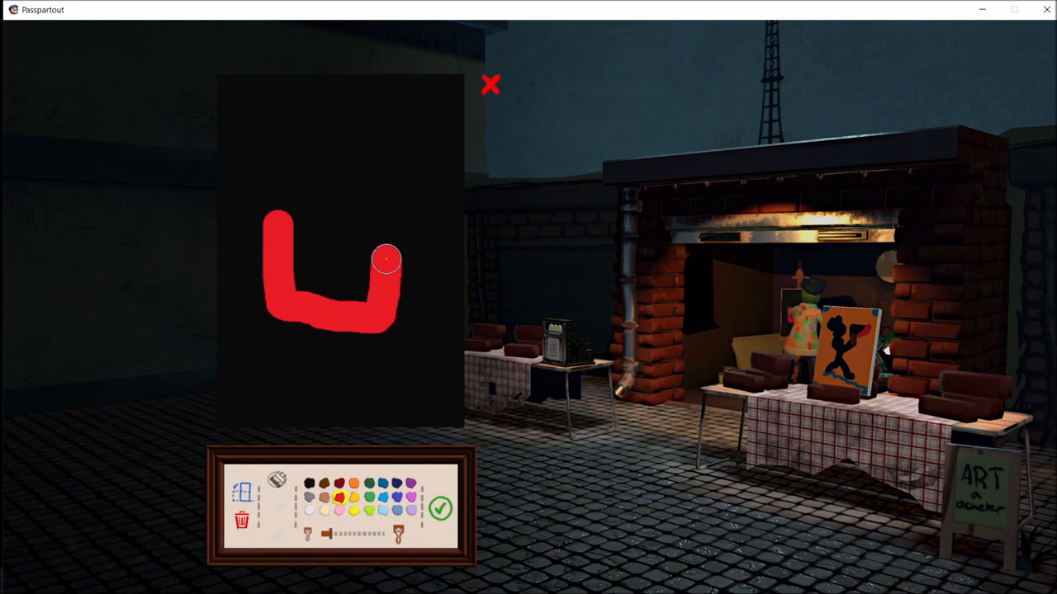
{"action": "left_click_drag", "start_coordinate": [384, 259], "coordinate": [359, 240]}
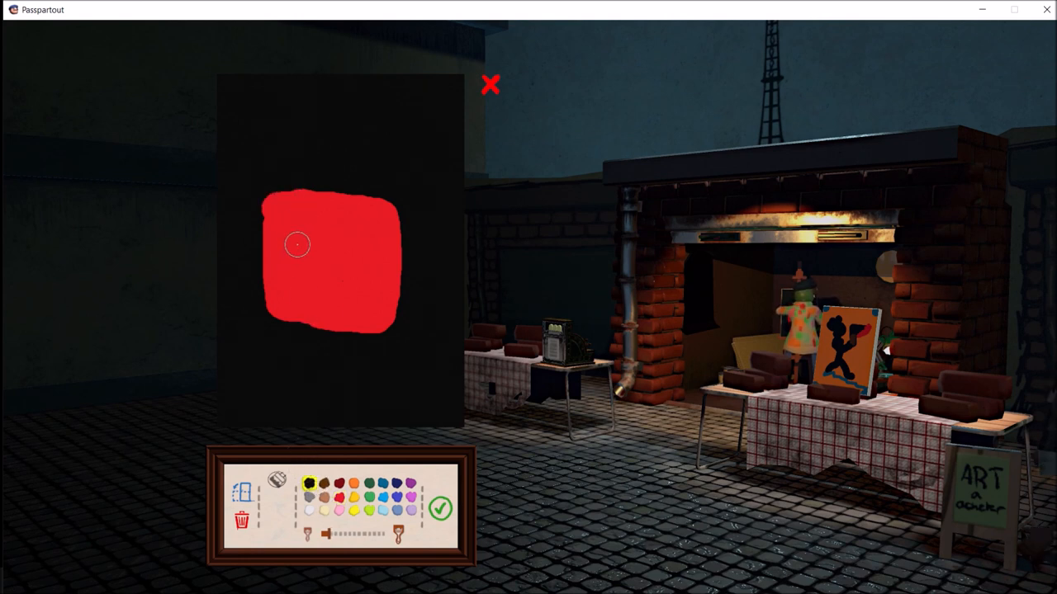
{"action": "left_click", "coordinate": [288, 264]}
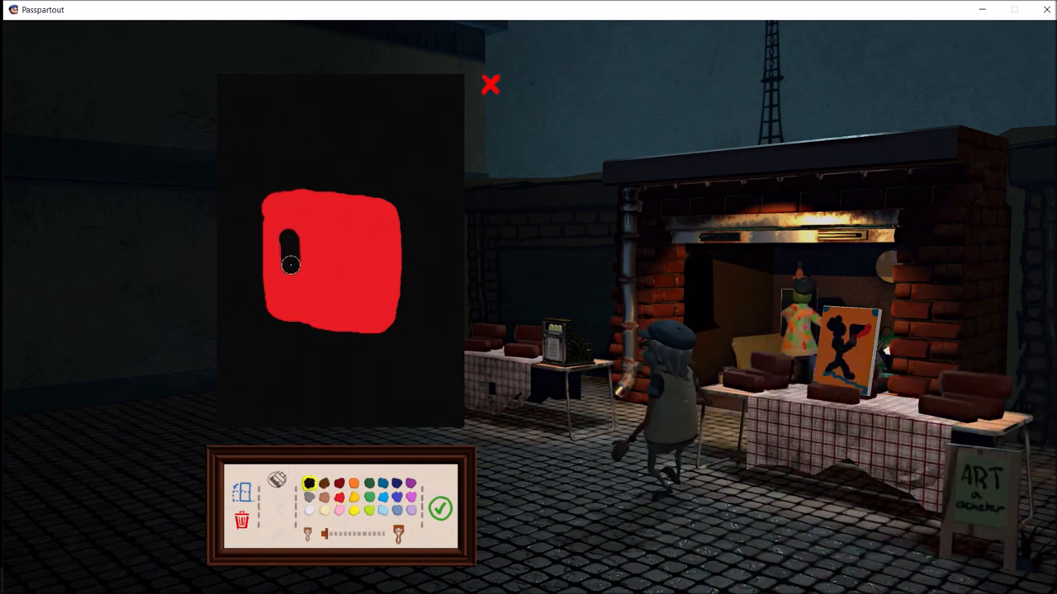
{"action": "left_click_drag", "start_coordinate": [291, 248], "coordinate": [321, 281]}
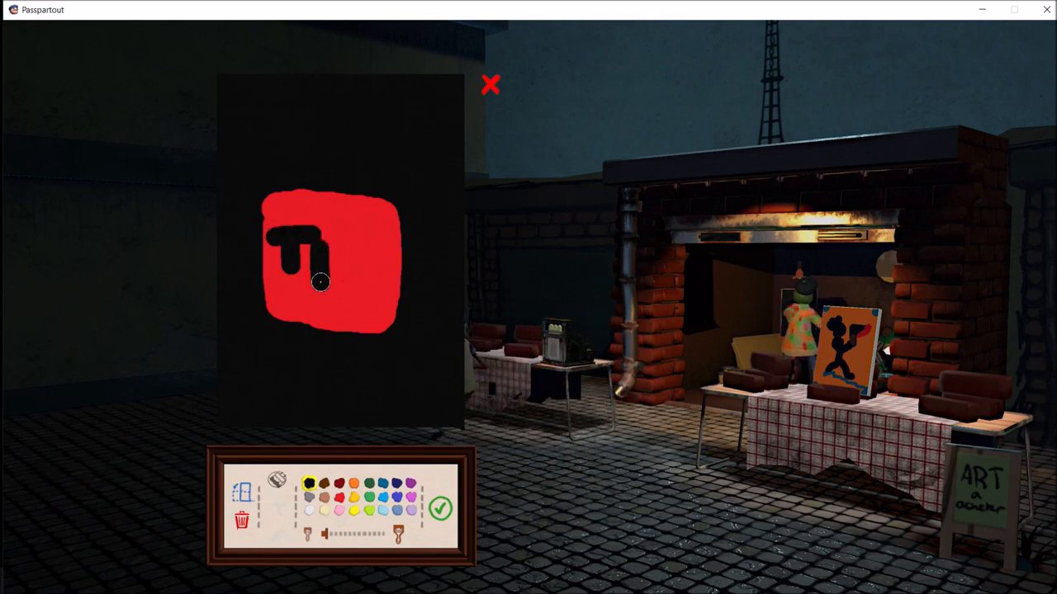
{"action": "left_click_drag", "start_coordinate": [320, 280], "coordinate": [373, 276]}
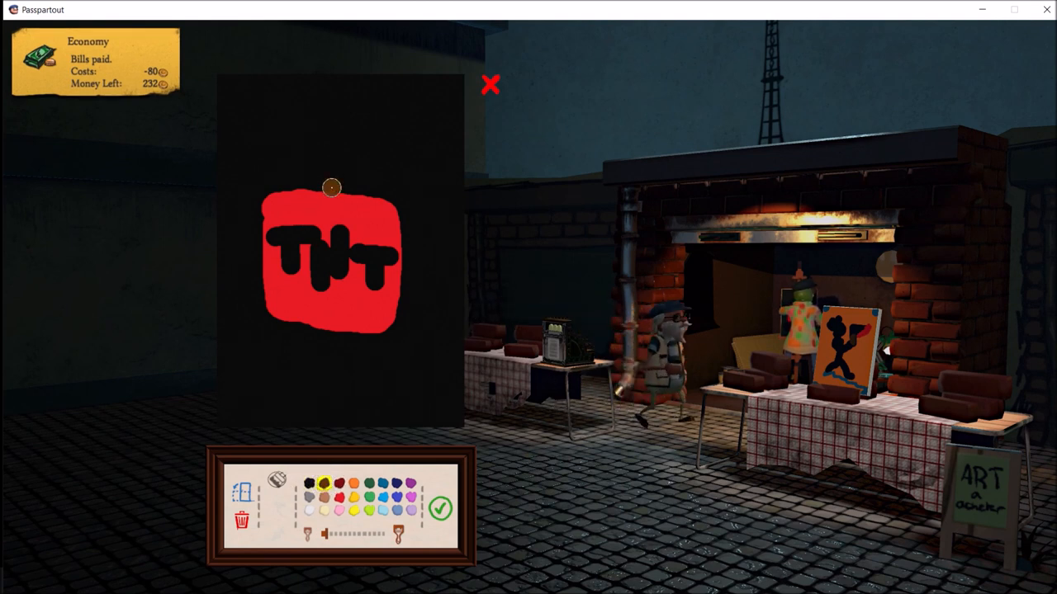
Add the brown fuse with orange sparks above the block and finish the painting.
{"action": "left_click_drag", "start_coordinate": [330, 188], "coordinate": [329, 128]}
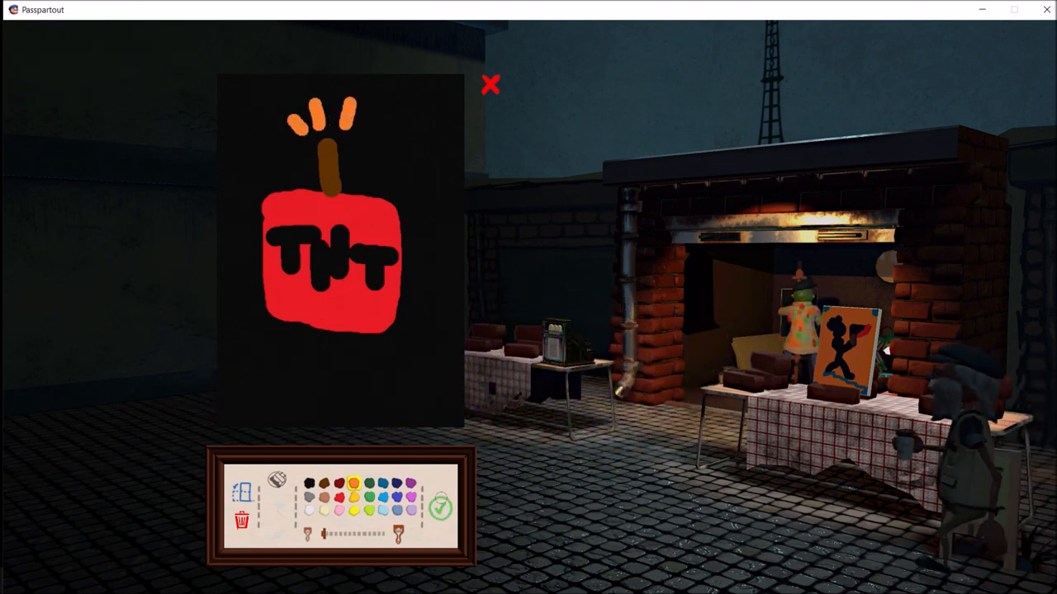
{"action": "left_click", "coordinate": [440, 508]}
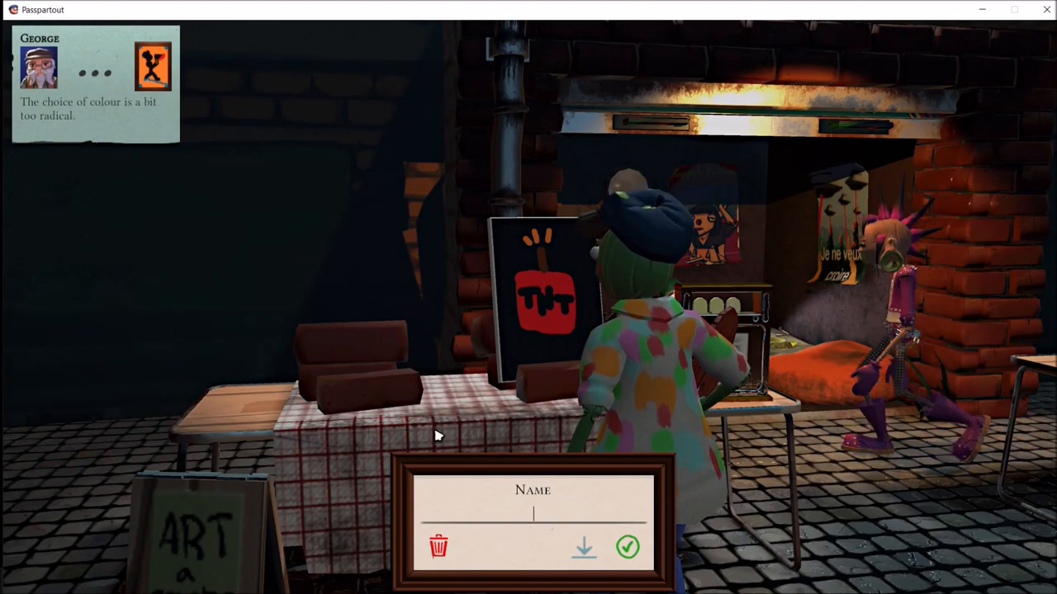
Name the painting 'tnt' and submit it for sale.
{"action": "type", "text": "tnt"}
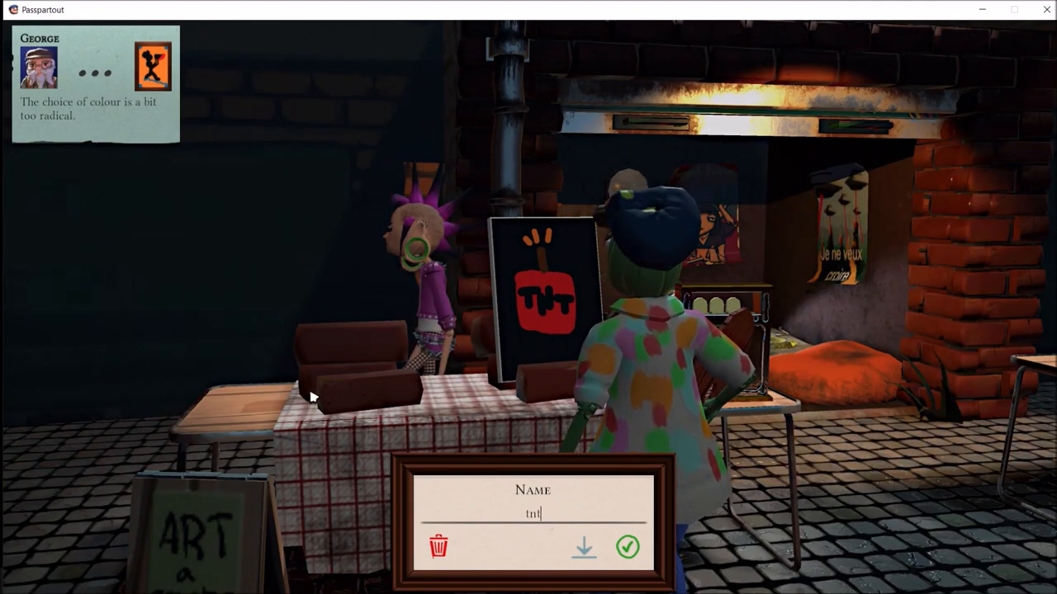
{"action": "left_click", "coordinate": [627, 548]}
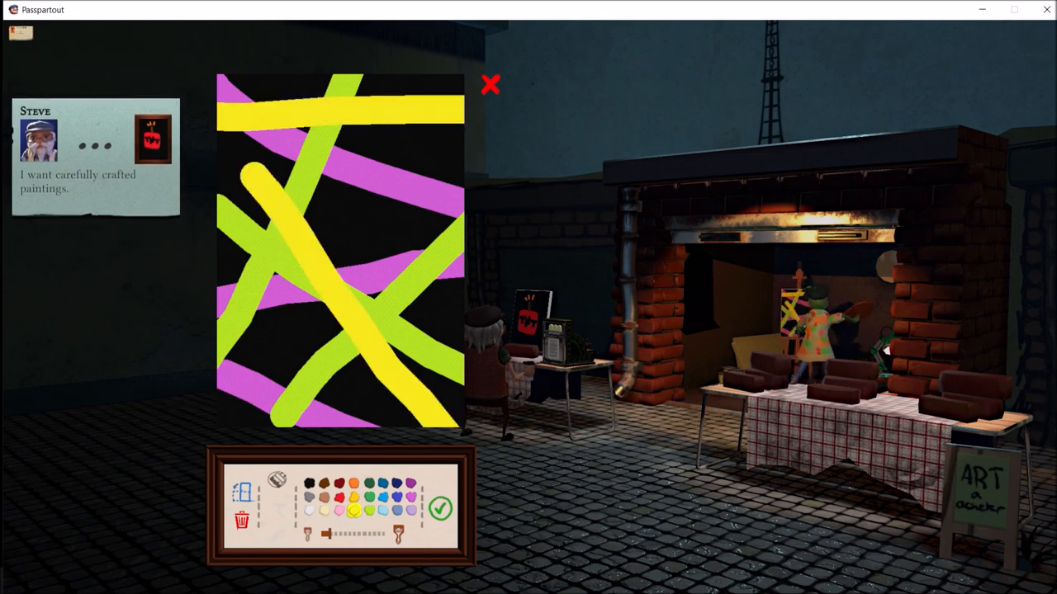
Paint the red J over the stripes, finish it and display it named 'j'.
{"action": "left_click", "coordinate": [343, 499]}
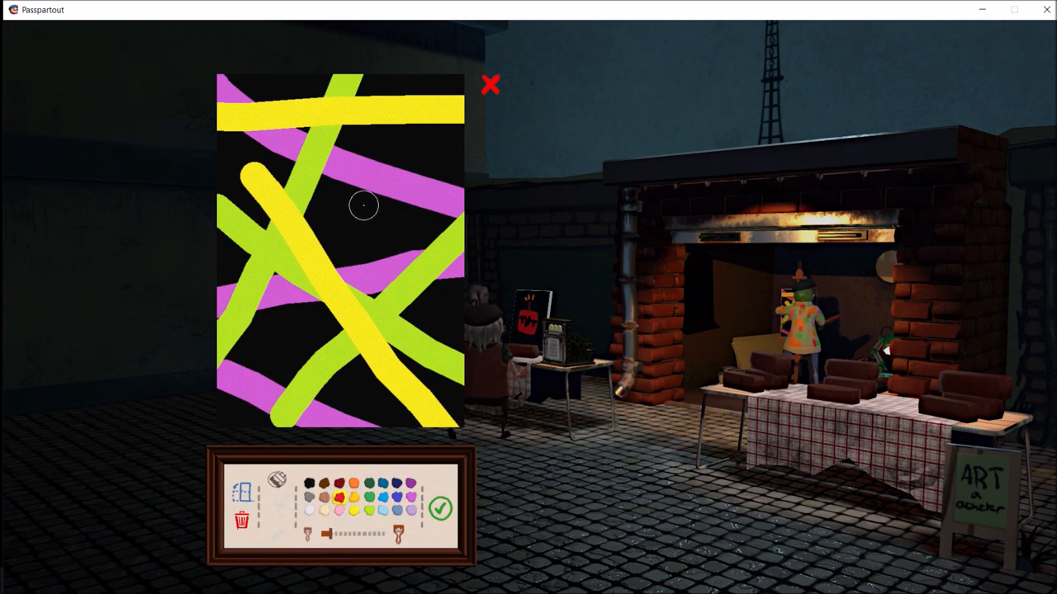
{"action": "left_click_drag", "start_coordinate": [367, 205], "coordinate": [392, 181]}
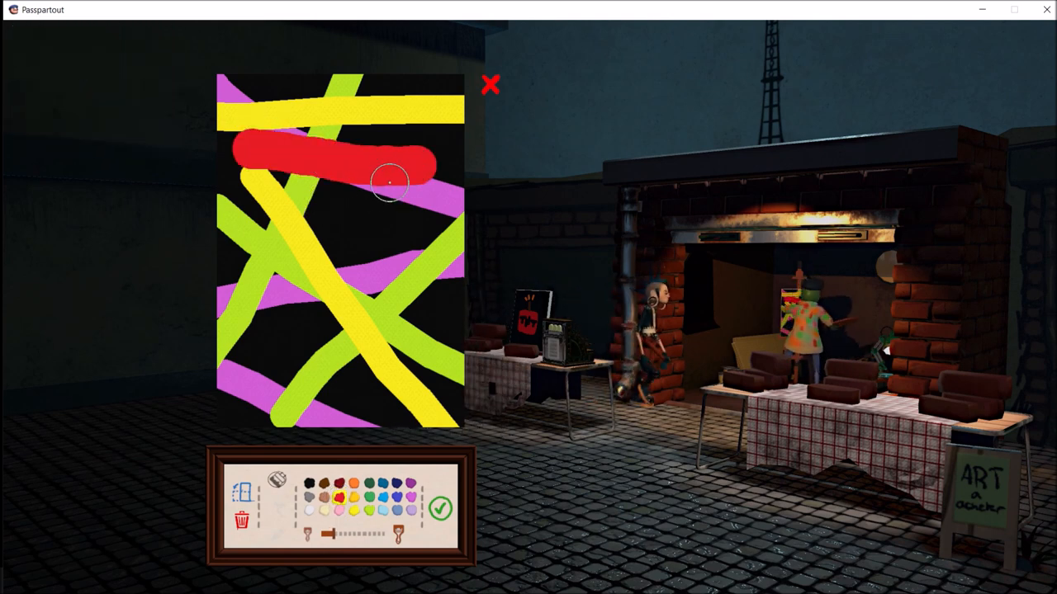
{"action": "left_click_drag", "start_coordinate": [392, 178], "coordinate": [293, 355]}
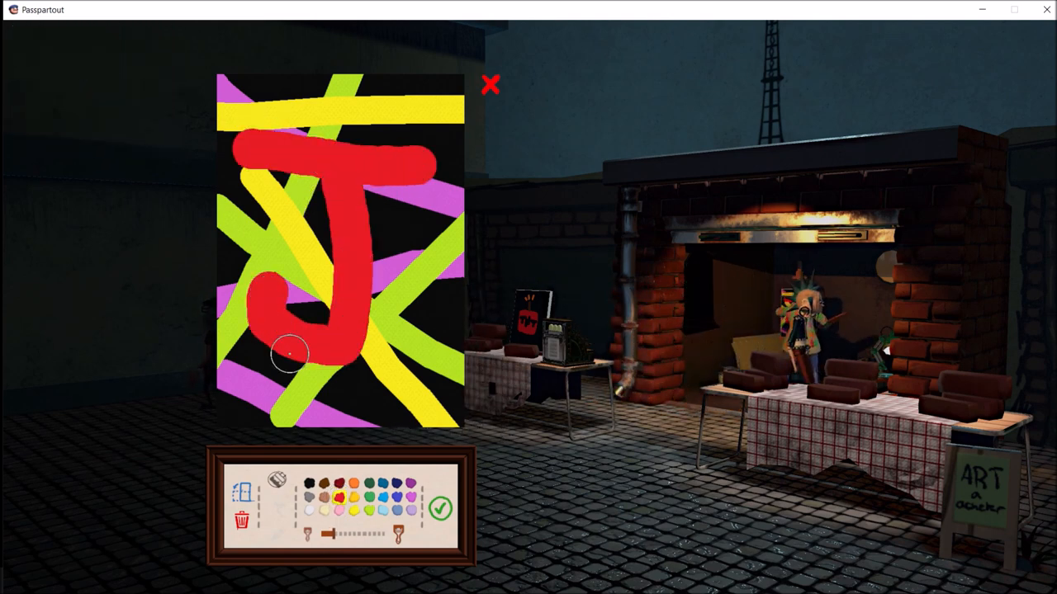
{"action": "left_click", "coordinate": [440, 509]}
{"action": "type", "text": "j"}
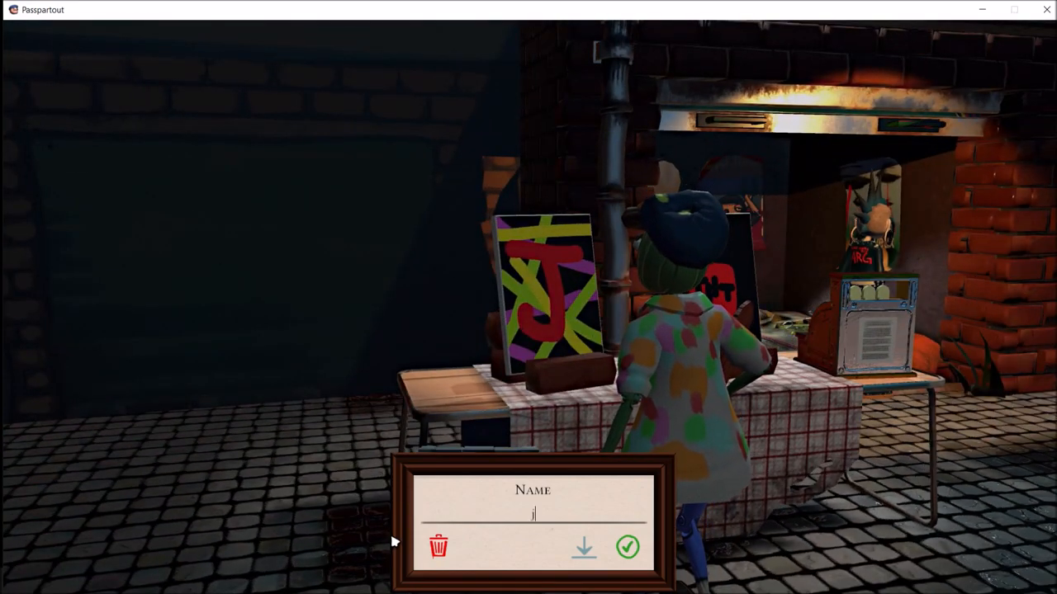
{"action": "left_click", "coordinate": [626, 546]}
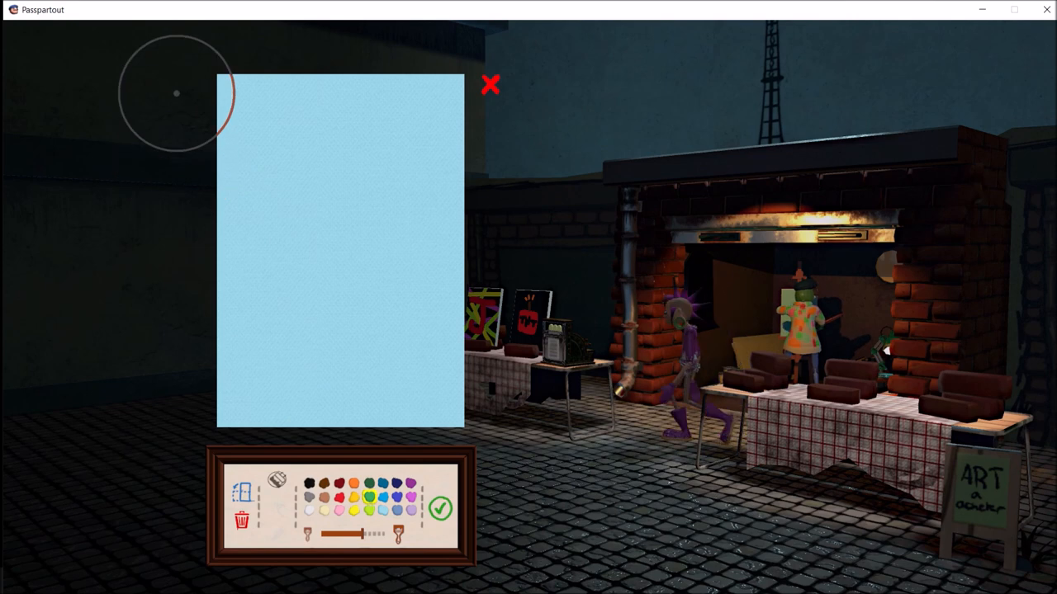
Paint the purple question mark on blue, then display it named 'quest'.
{"action": "left_click_drag", "start_coordinate": [175, 93], "coordinate": [291, 241]}
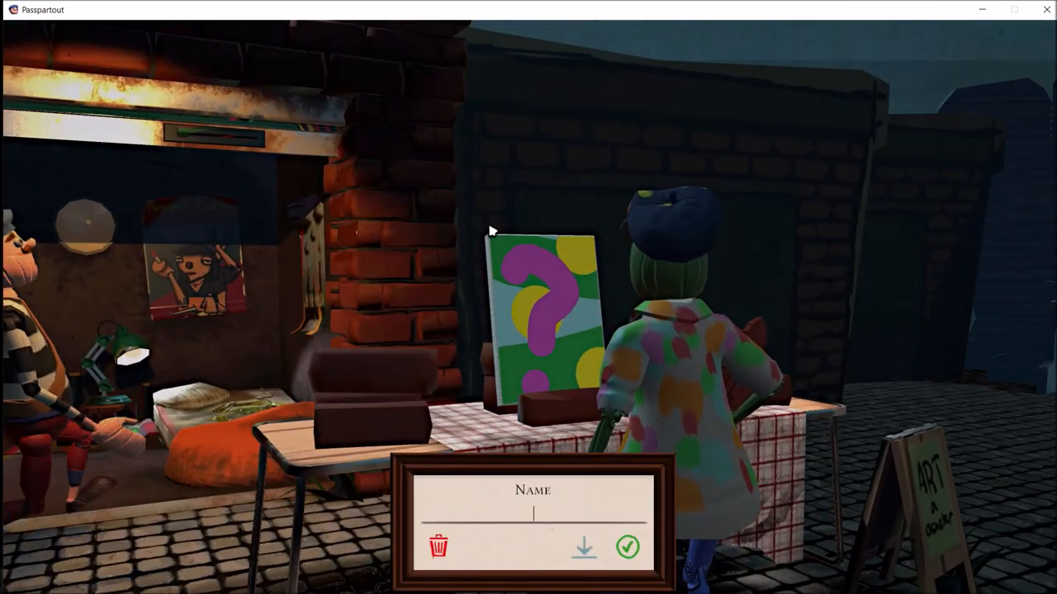
{"action": "type", "text": "quest"}
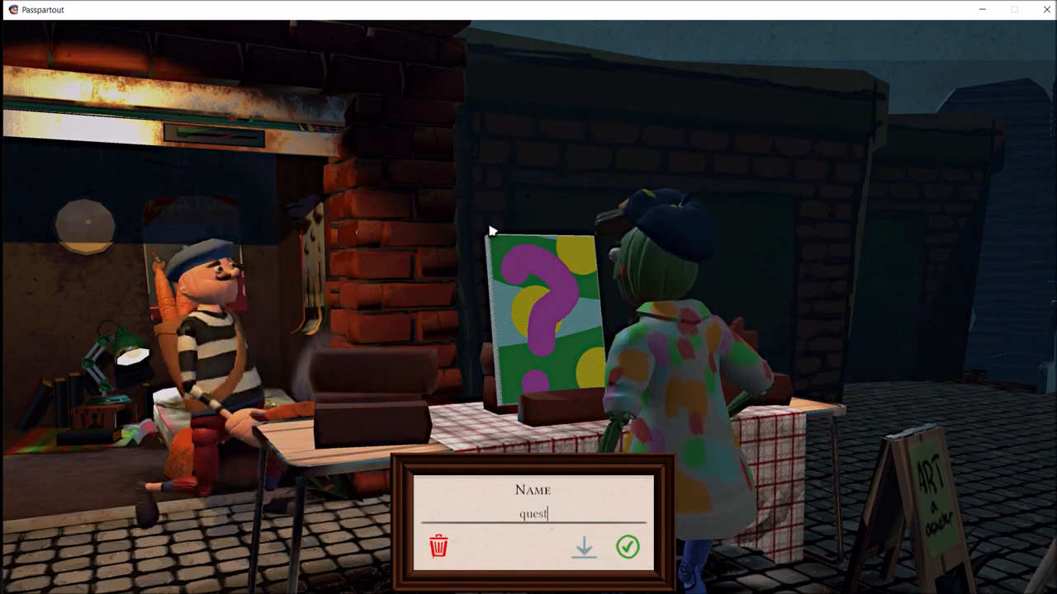
{"action": "left_click", "coordinate": [627, 548]}
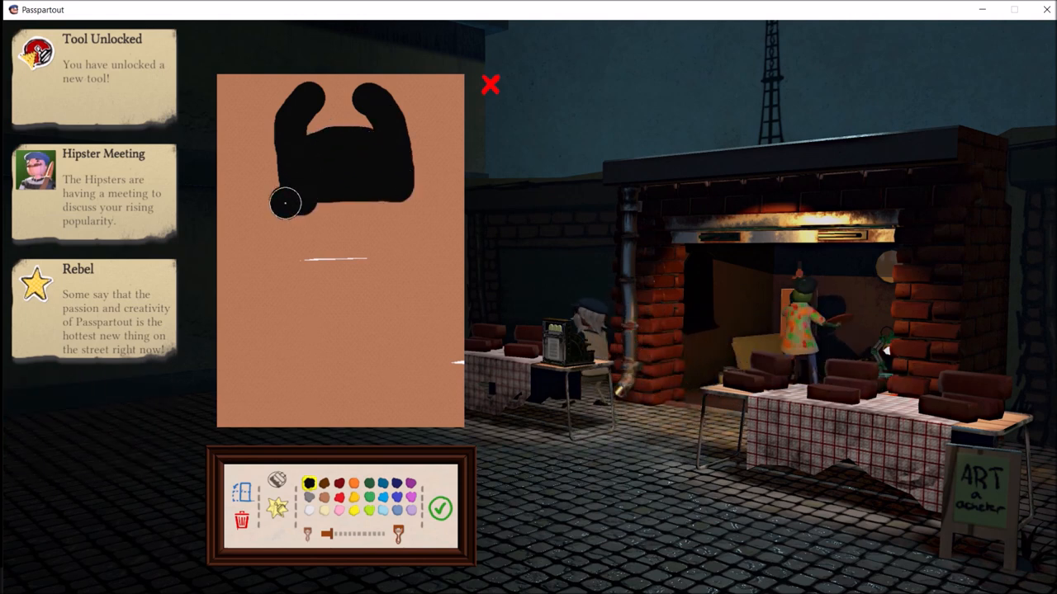
Brush the black horned head, body and base strokes onto the terracotta canvas.
{"action": "left_click_drag", "start_coordinate": [285, 204], "coordinate": [408, 219]}
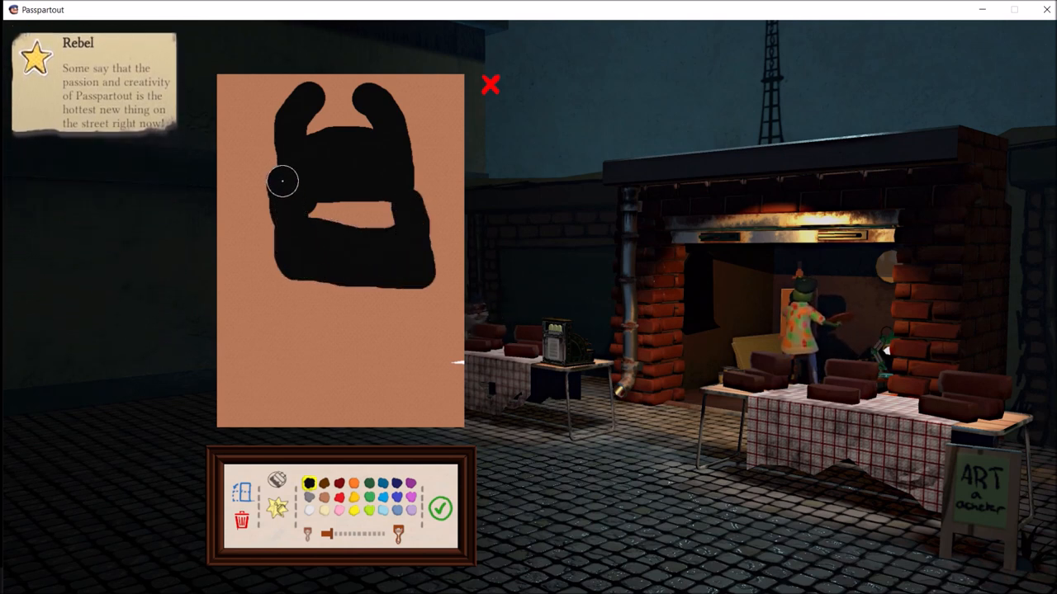
{"action": "left_click_drag", "start_coordinate": [282, 180], "coordinate": [423, 284]}
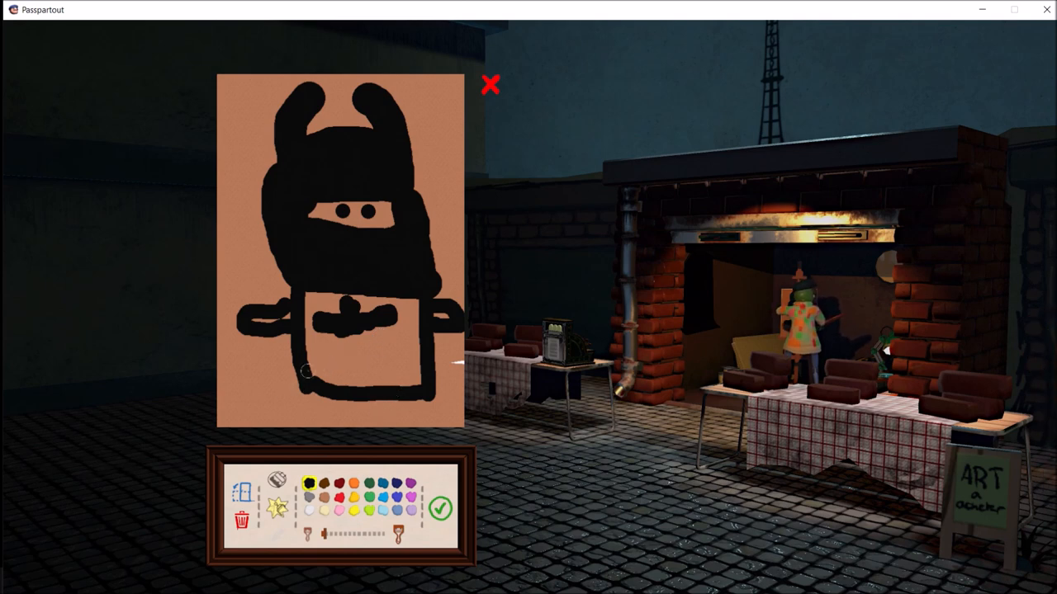
{"action": "left_click_drag", "start_coordinate": [314, 374], "coordinate": [380, 384]}
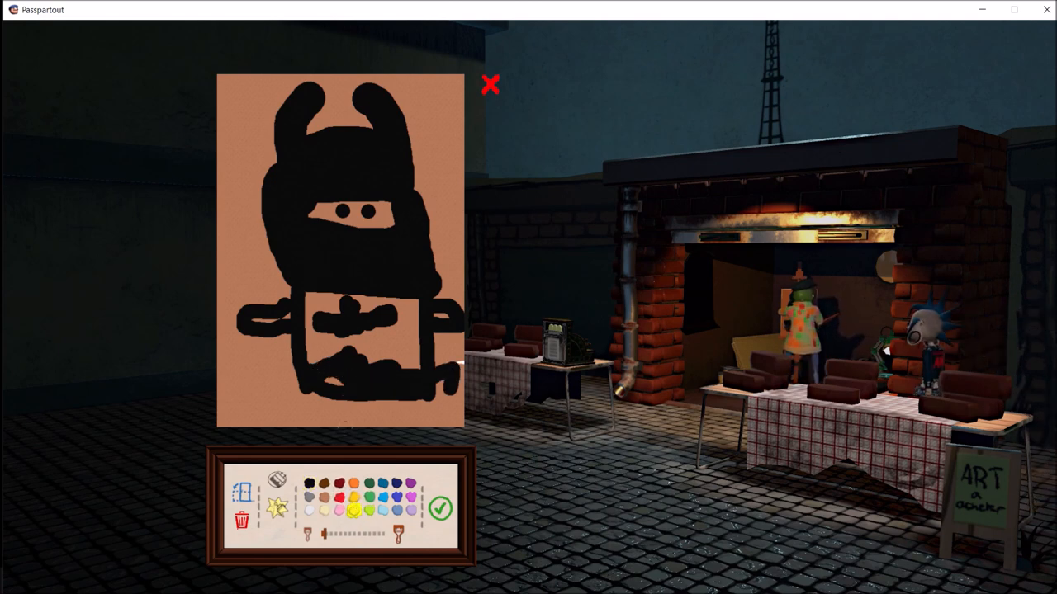
Paint yellow over the eyes and horn tips and lavender squiggles along both edges.
{"action": "left_click", "coordinate": [334, 366]}
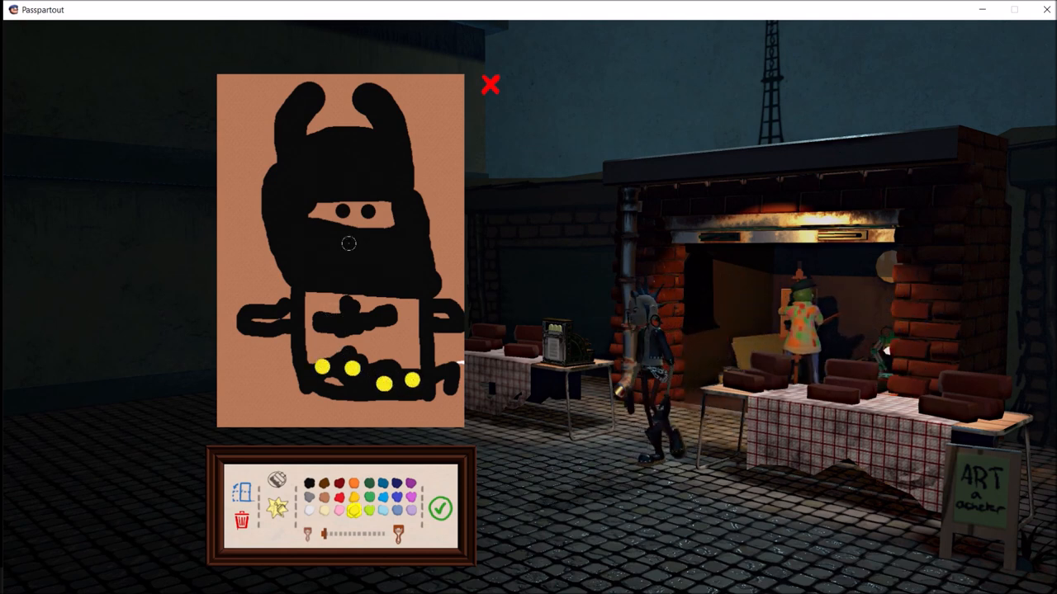
{"action": "left_click_drag", "start_coordinate": [309, 215], "coordinate": [396, 217]}
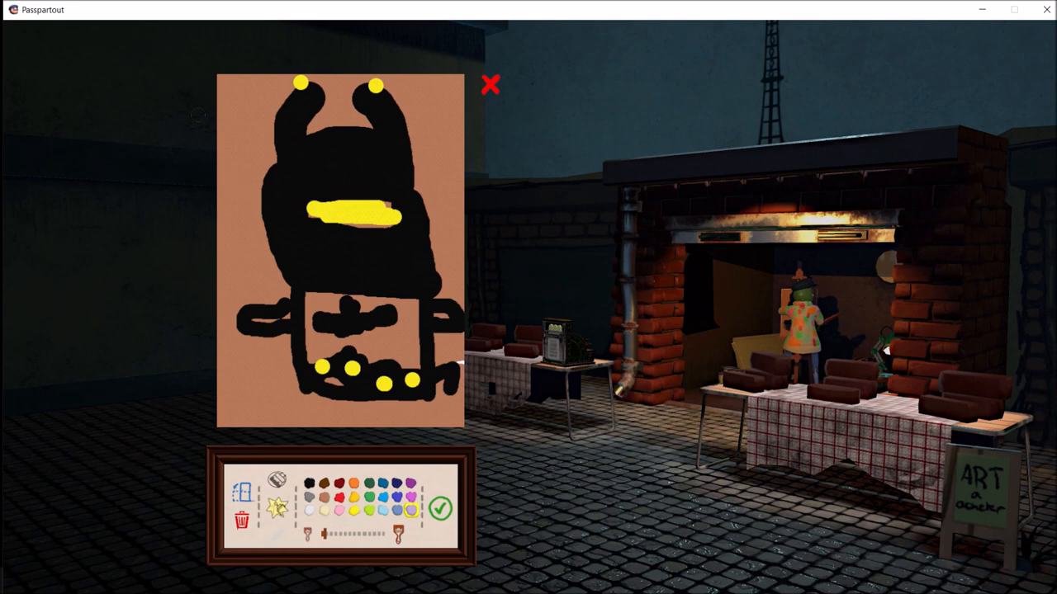
{"action": "left_click_drag", "start_coordinate": [240, 108], "coordinate": [244, 397]}
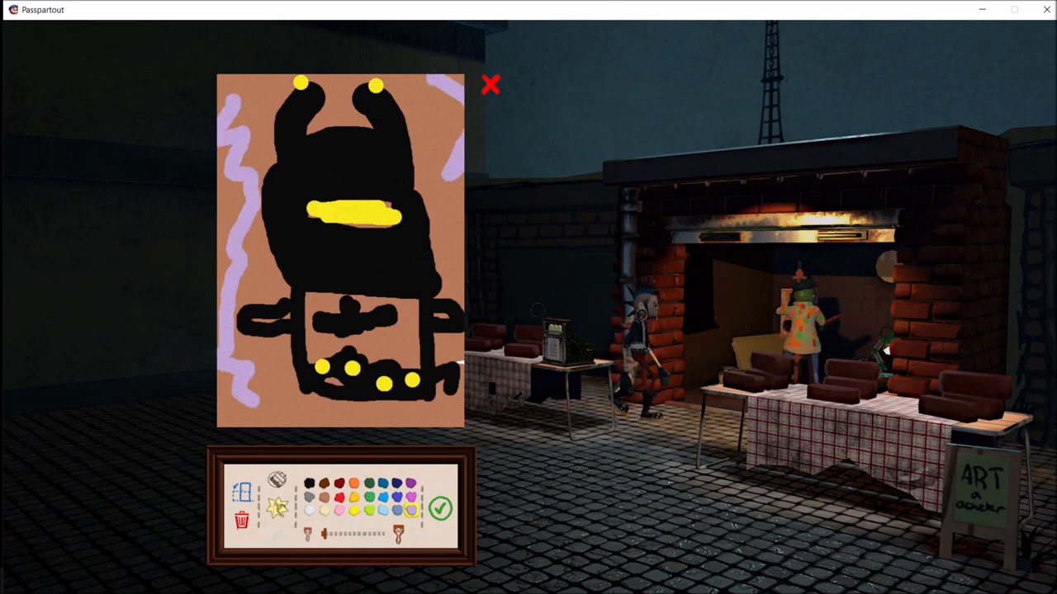
Finish the horned figure and display it named 'batnim'.
{"action": "left_click", "coordinate": [440, 509]}
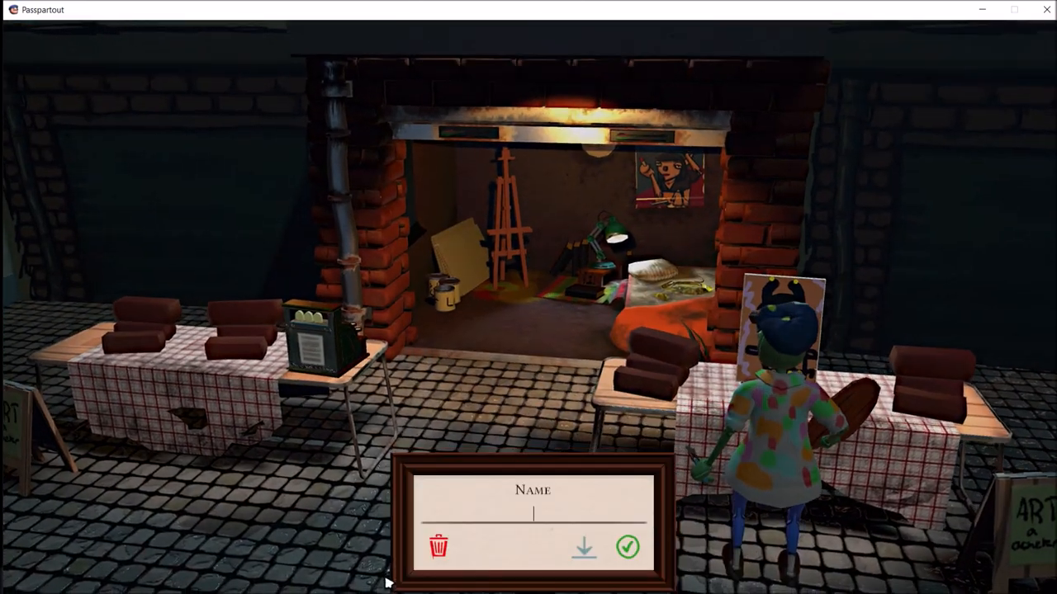
{"action": "type", "text": "batnim"}
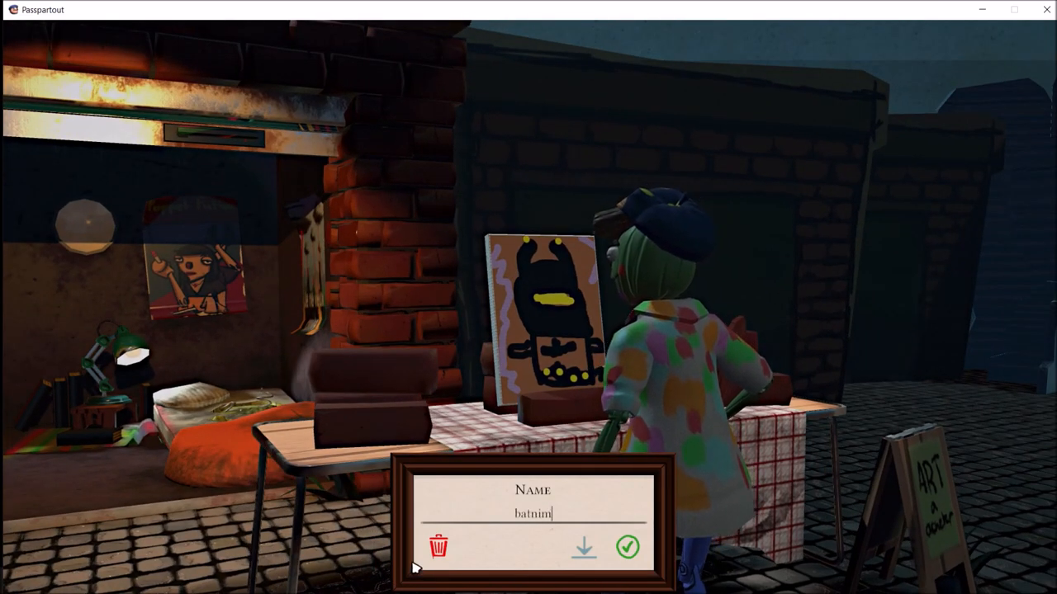
{"action": "left_click", "coordinate": [626, 548]}
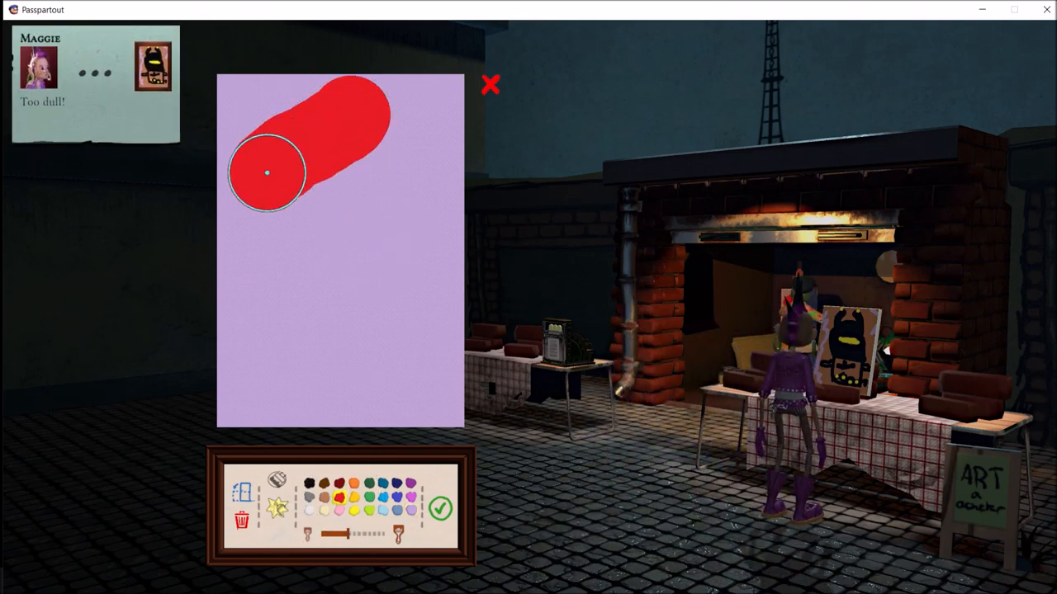
Paint the red and pink blob composition, then display it named 'wealth'.
{"action": "left_click_drag", "start_coordinate": [266, 172], "coordinate": [235, 285]}
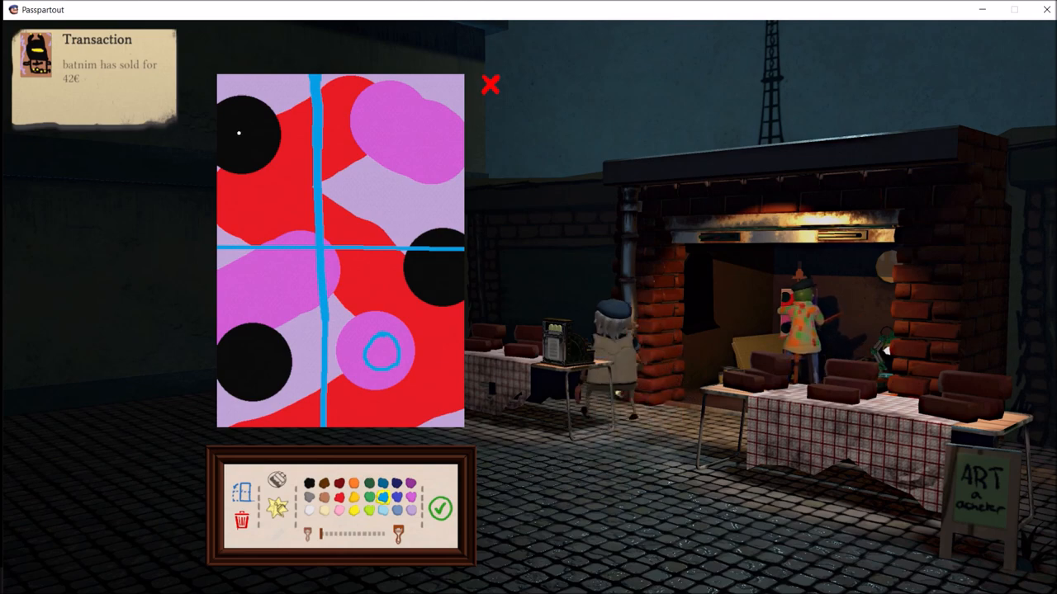
{"action": "left_click", "coordinate": [243, 132]}
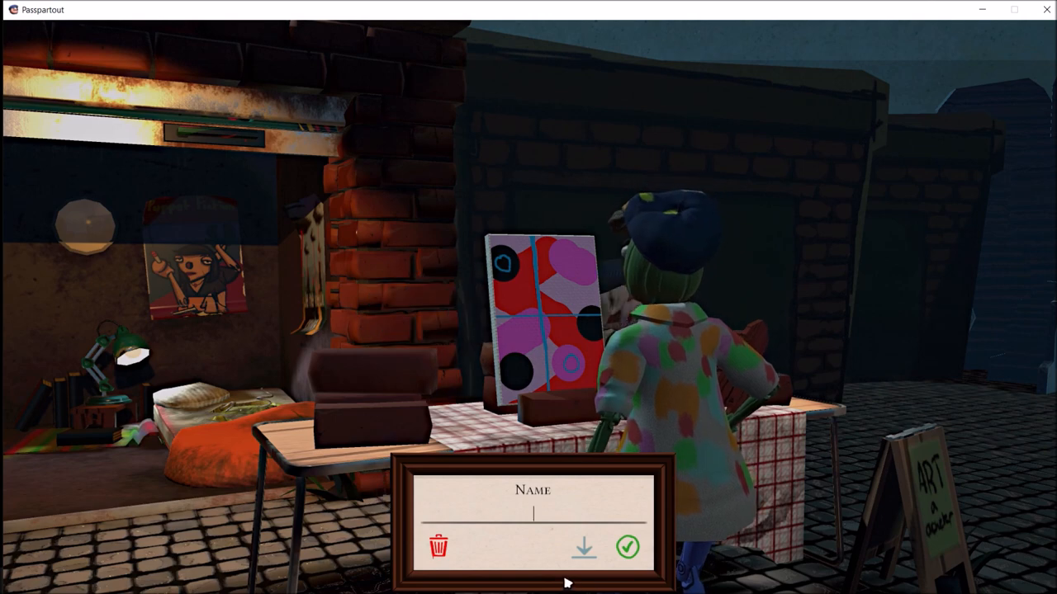
{"action": "type", "text": "wealth"}
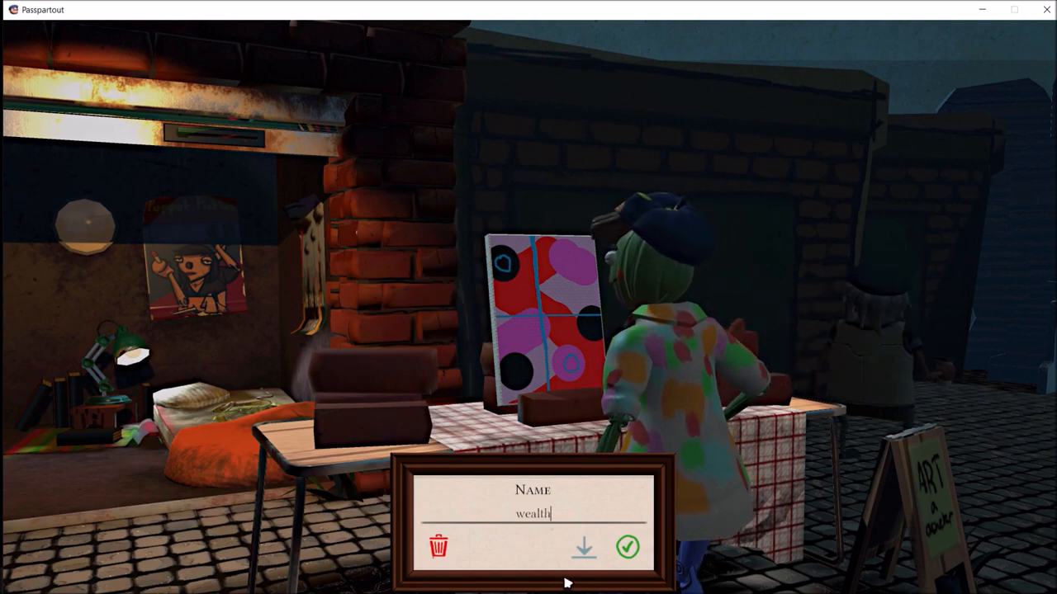
{"action": "left_click", "coordinate": [627, 547]}
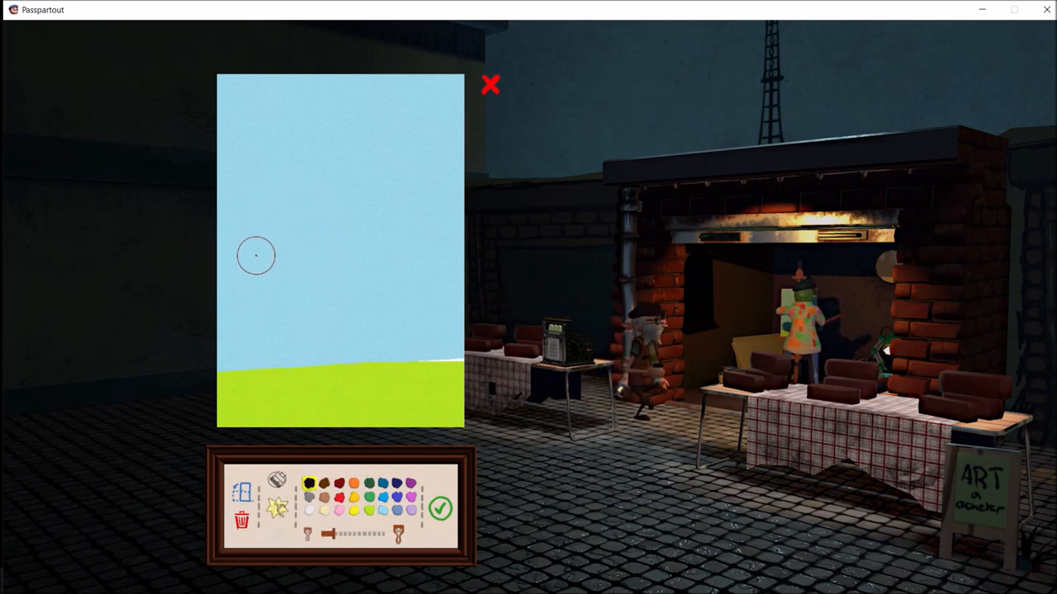
Brush a thick black loop across the sky, then letter Doge in red above it.
{"action": "left_click_drag", "start_coordinate": [256, 256], "coordinate": [400, 240]}
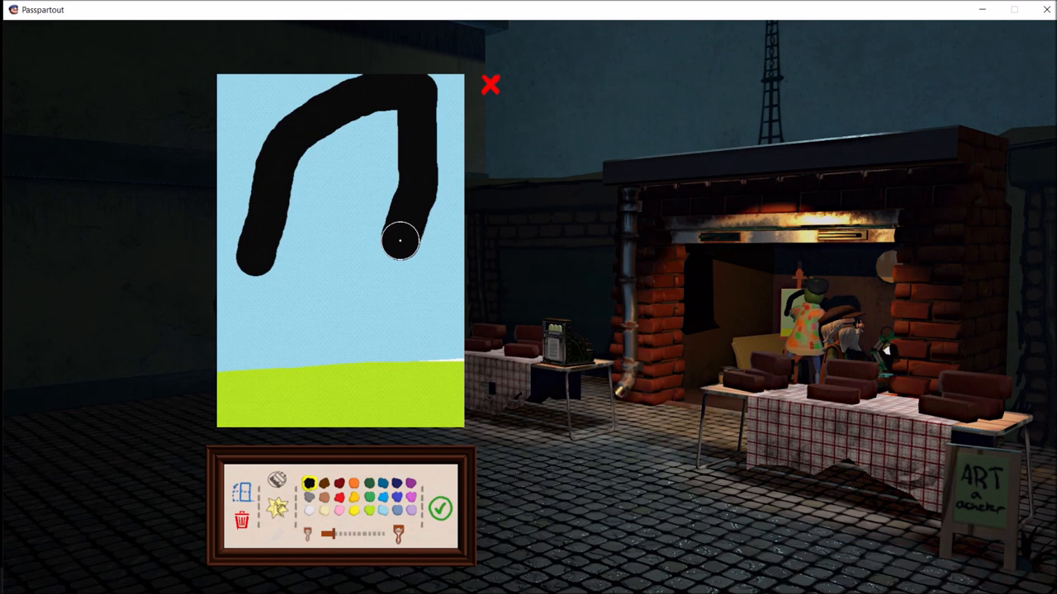
{"action": "left_click_drag", "start_coordinate": [400, 239], "coordinate": [331, 281]}
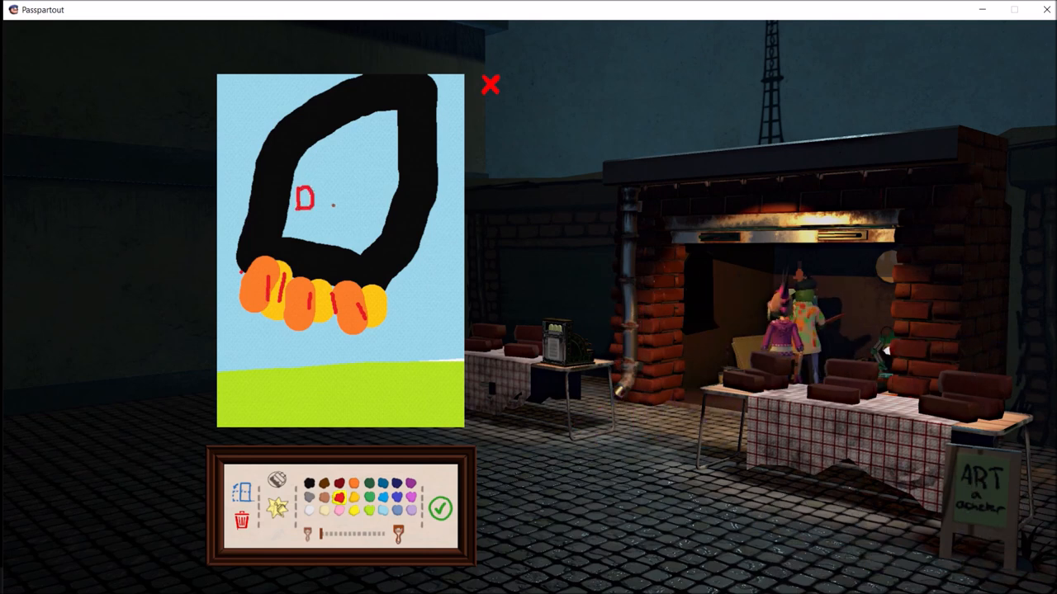
{"action": "left_click", "coordinate": [330, 198]}
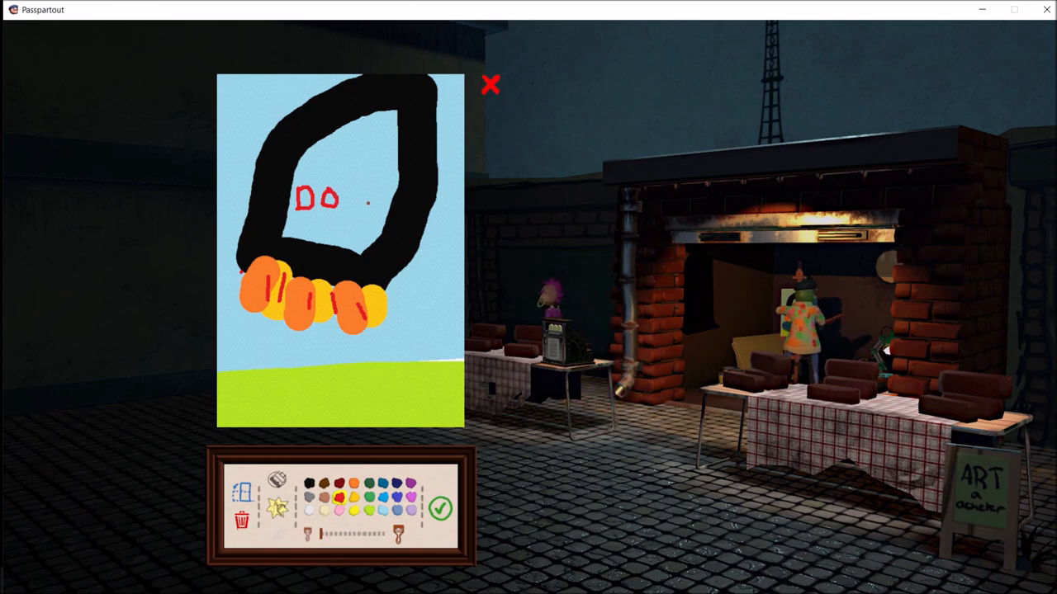
{"action": "type", "text": "G"}
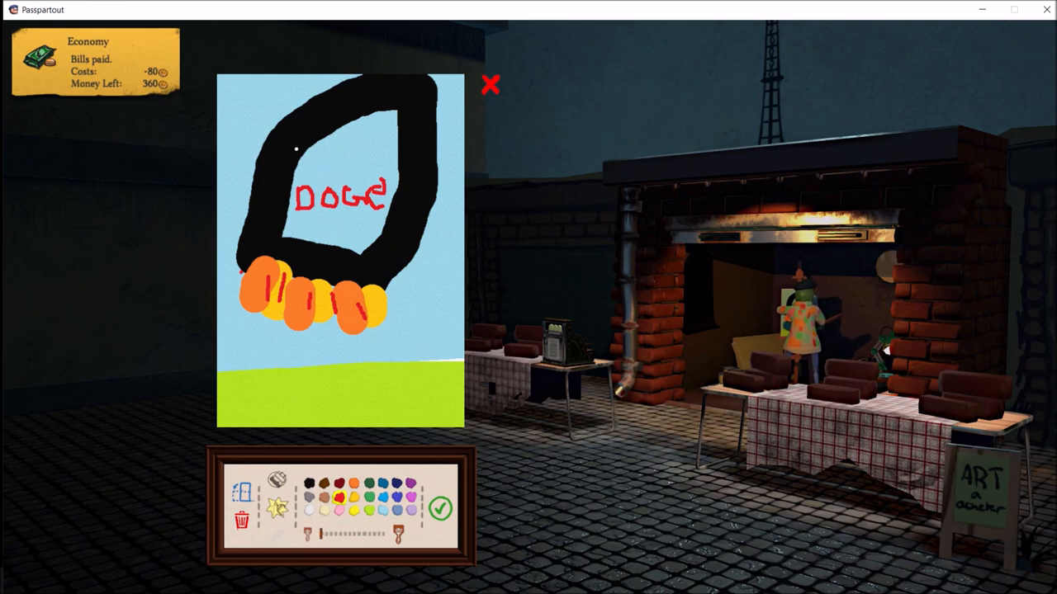
{"action": "left_click_drag", "start_coordinate": [299, 152], "coordinate": [456, 178]}
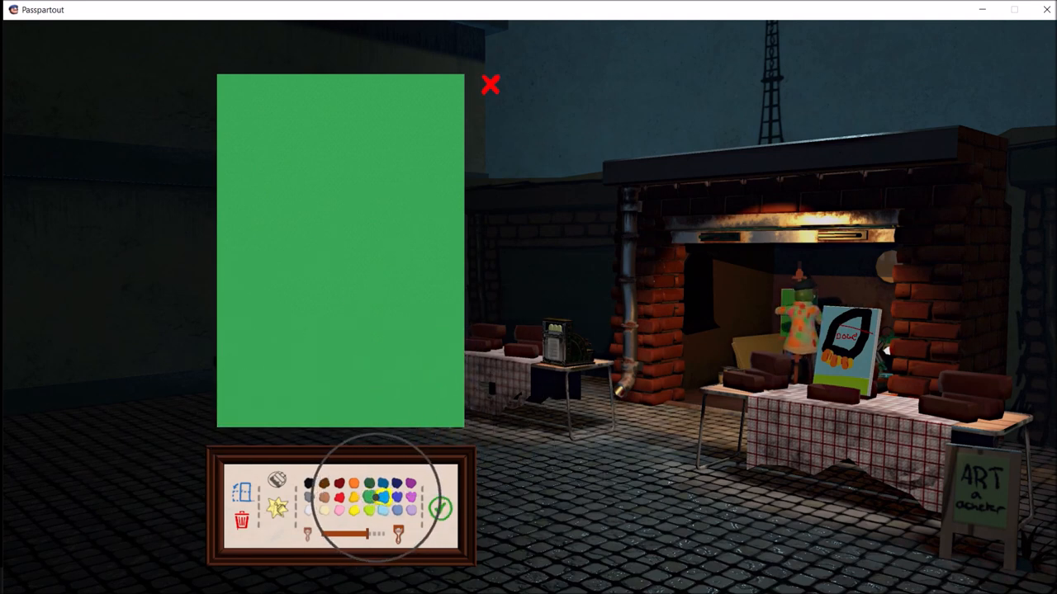
Paint blue patches, the dollar sign's vertical strokes and the last red dot.
{"action": "left_click_drag", "start_coordinate": [223, 107], "coordinate": [458, 119]}
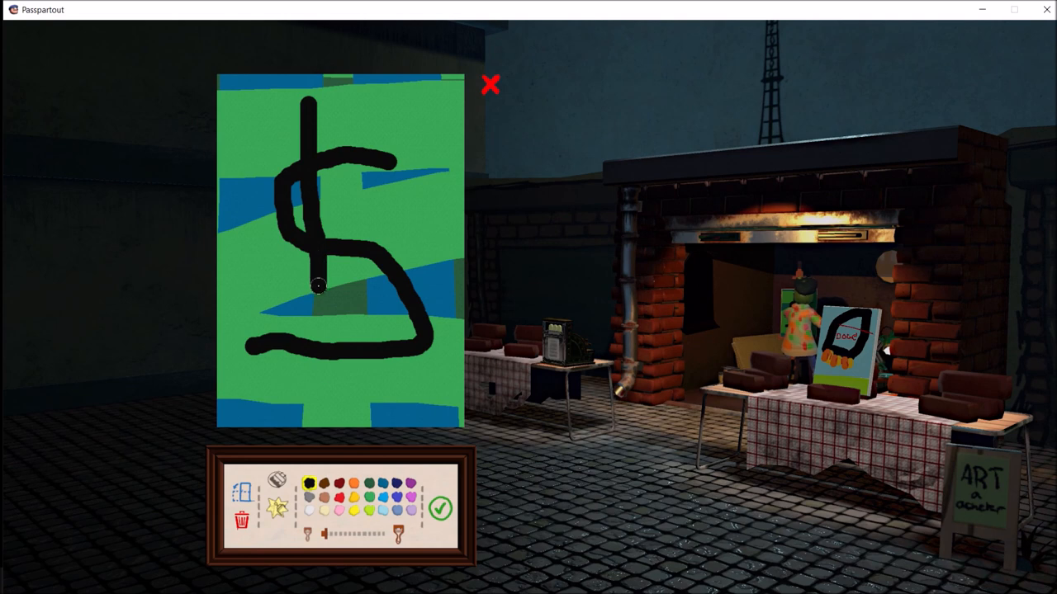
{"action": "left_click_drag", "start_coordinate": [347, 99], "coordinate": [364, 384]}
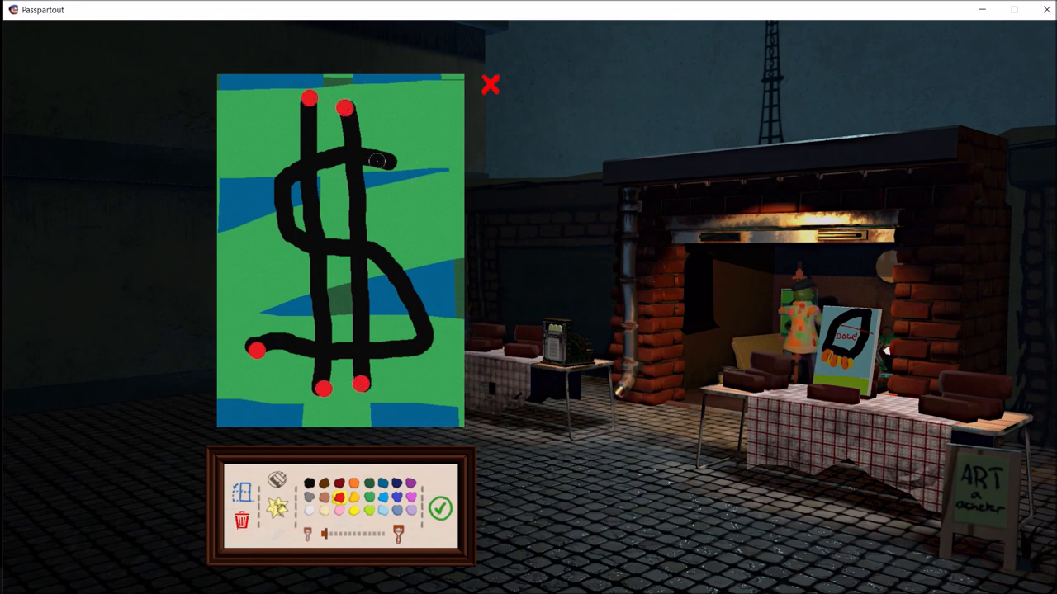
{"action": "left_click_drag", "start_coordinate": [384, 161], "coordinate": [396, 215]}
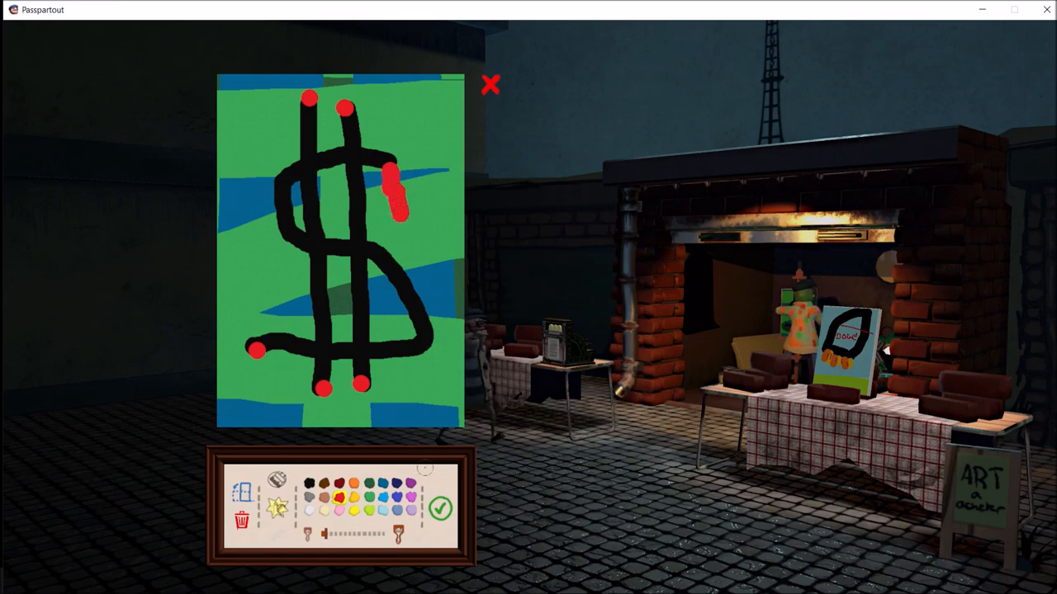
Finish the dollar sign and accept it on the Name card without a name.
{"action": "left_click", "coordinate": [440, 508]}
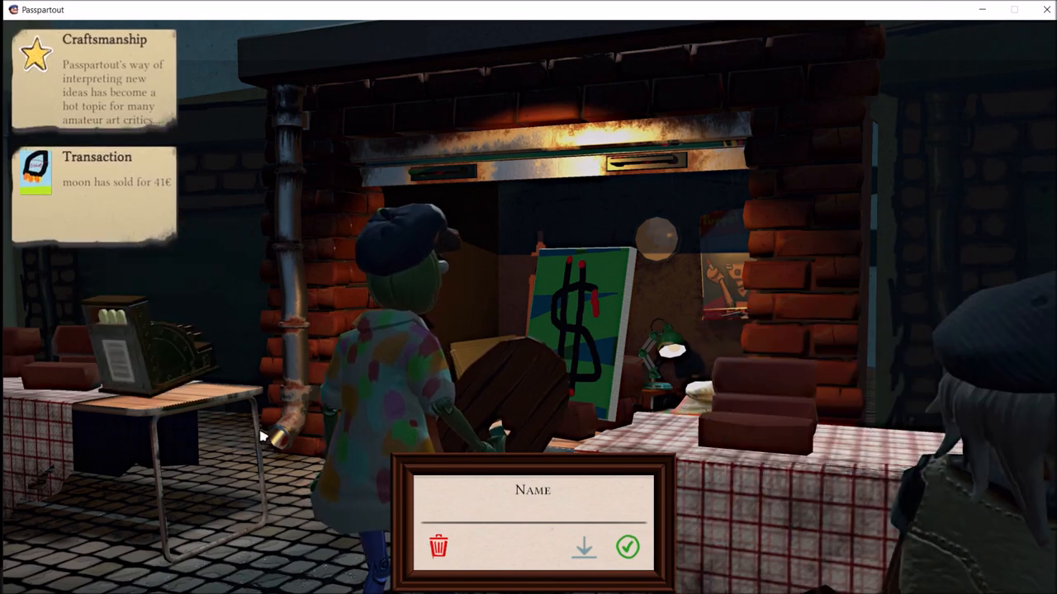
{"action": "left_click", "coordinate": [626, 547]}
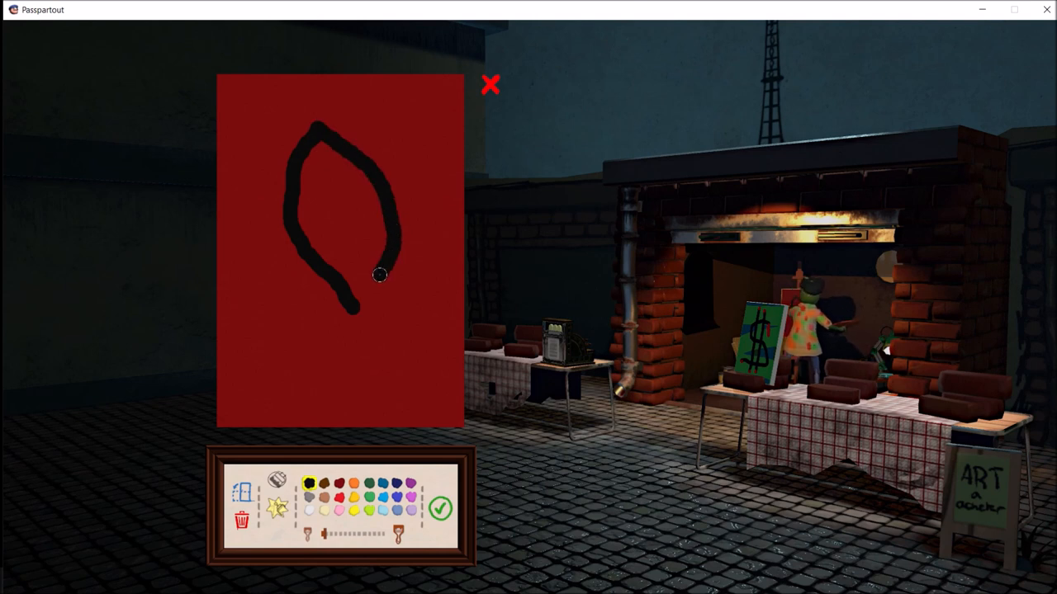
Outline the sweet potato in black and extend the dotted trail beneath it.
{"action": "left_click_drag", "start_coordinate": [380, 275], "coordinate": [335, 155]}
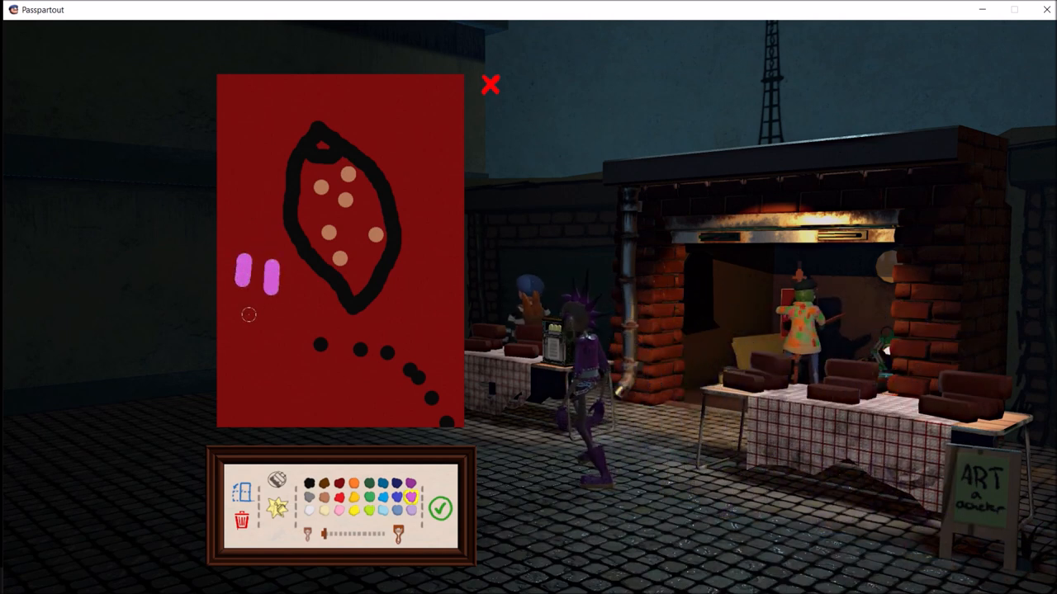
{"action": "left_click_drag", "start_coordinate": [251, 318], "coordinate": [273, 393]}
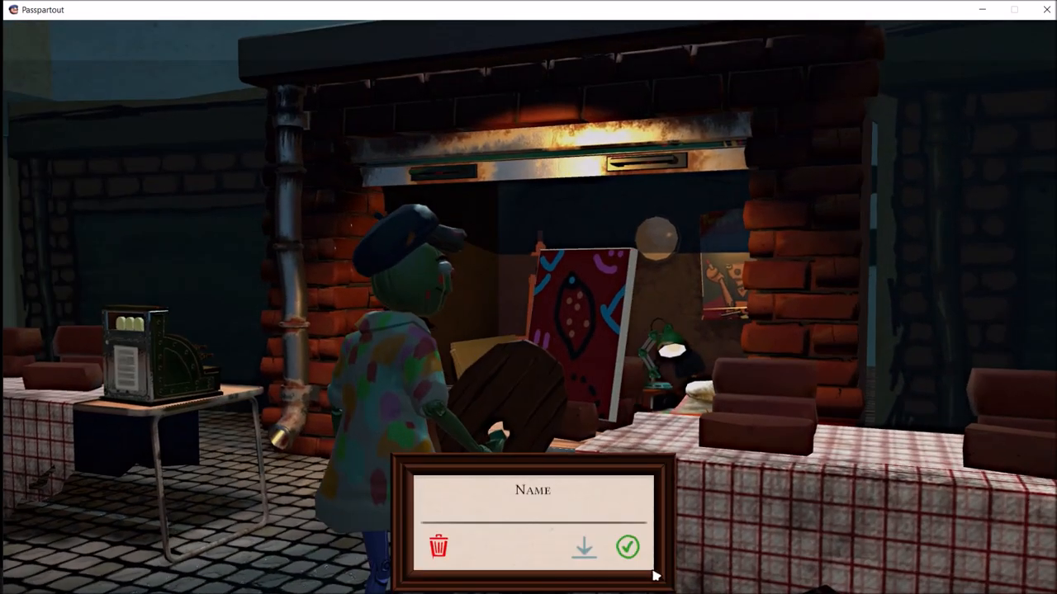
Name the sweet potato 'hea' and confirm, then finish the Yeez painting.
{"action": "type", "text": "hearyt in"}
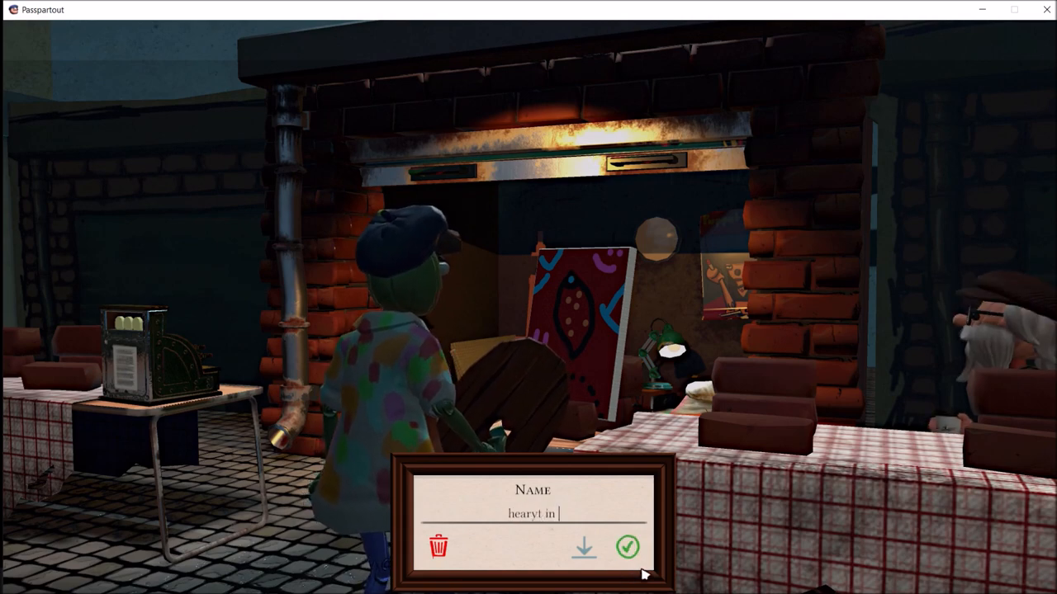
{"action": "left_click", "coordinate": [627, 547]}
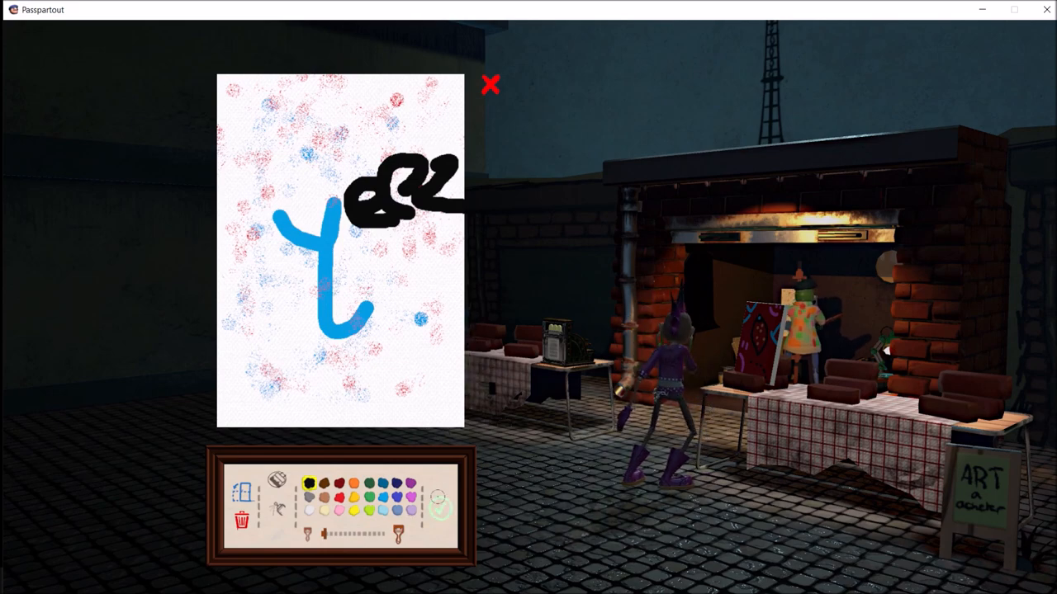
{"action": "left_click", "coordinate": [491, 85]}
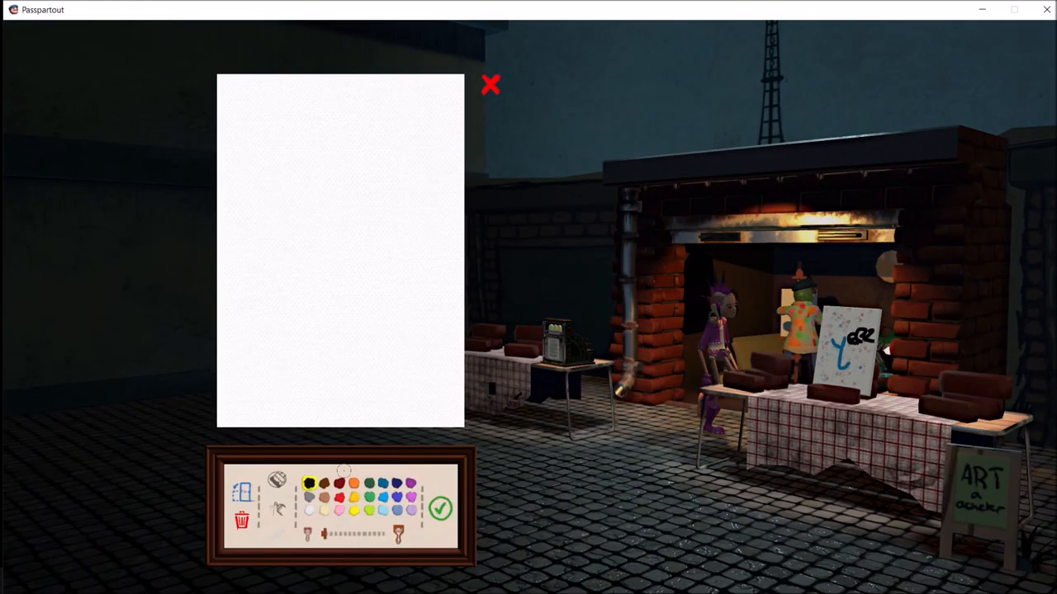
Draw the grey hair and the man's black body and arms.
{"action": "left_click_drag", "start_coordinate": [246, 207], "coordinate": [295, 210]}
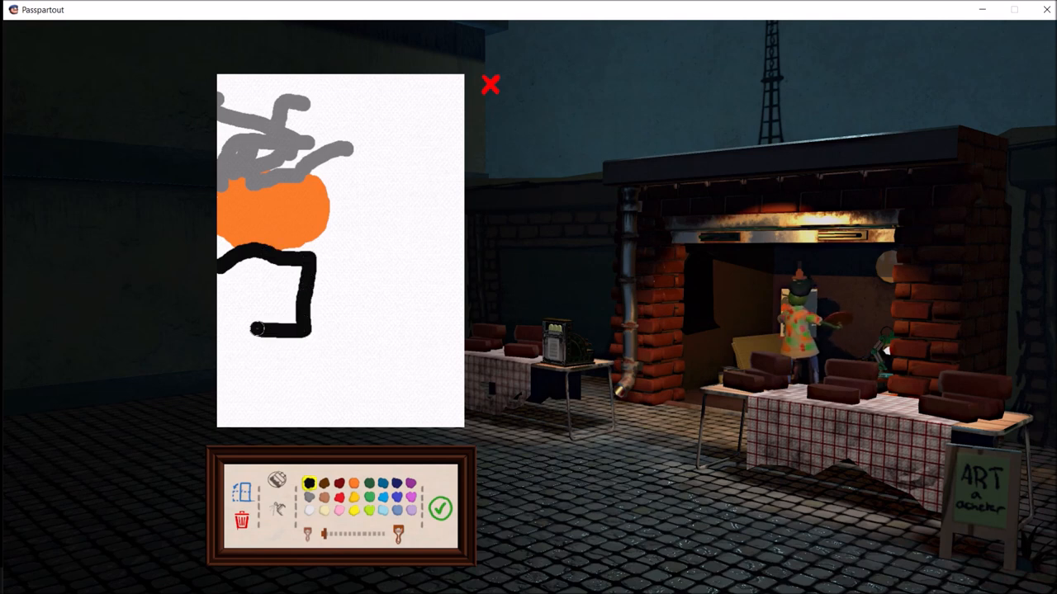
{"action": "left_click_drag", "start_coordinate": [256, 247], "coordinate": [281, 322]}
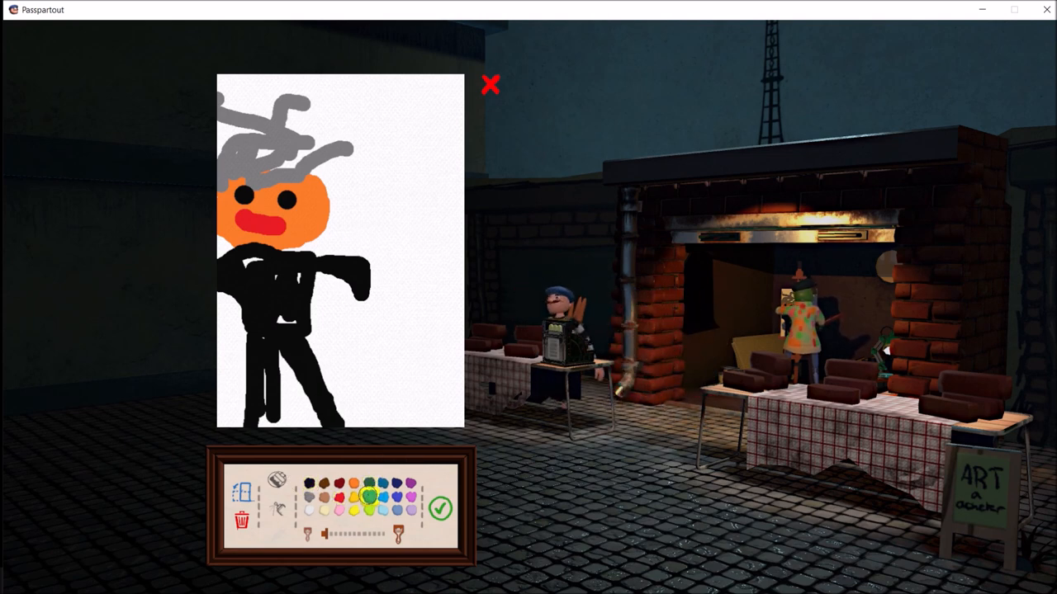
Add a small green dollar sign beside the head and finish the painting.
{"action": "left_click_drag", "start_coordinate": [384, 148], "coordinate": [395, 210]}
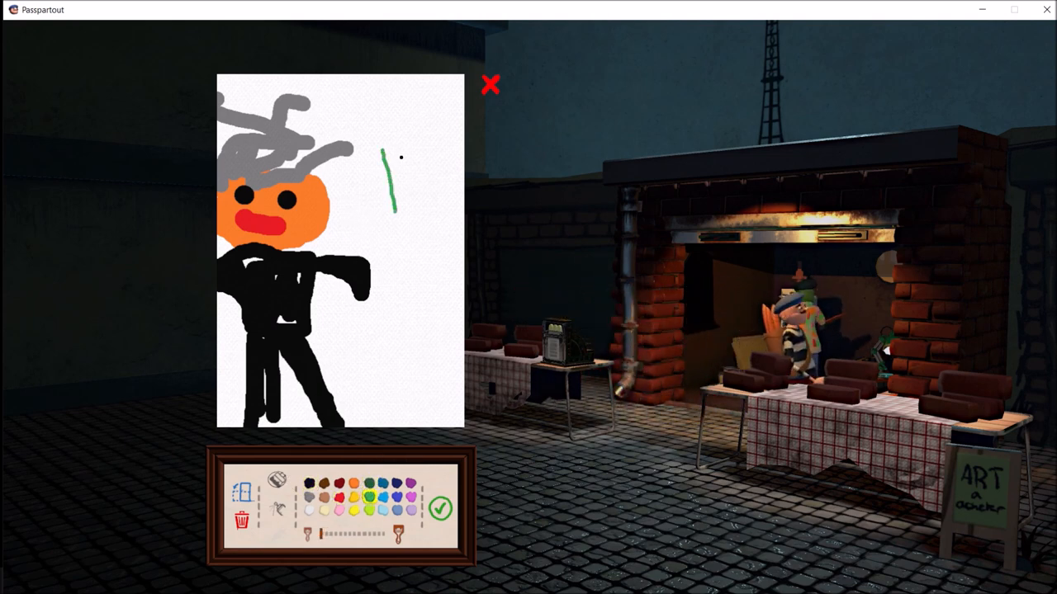
{"action": "left_click_drag", "start_coordinate": [384, 153], "coordinate": [405, 203]}
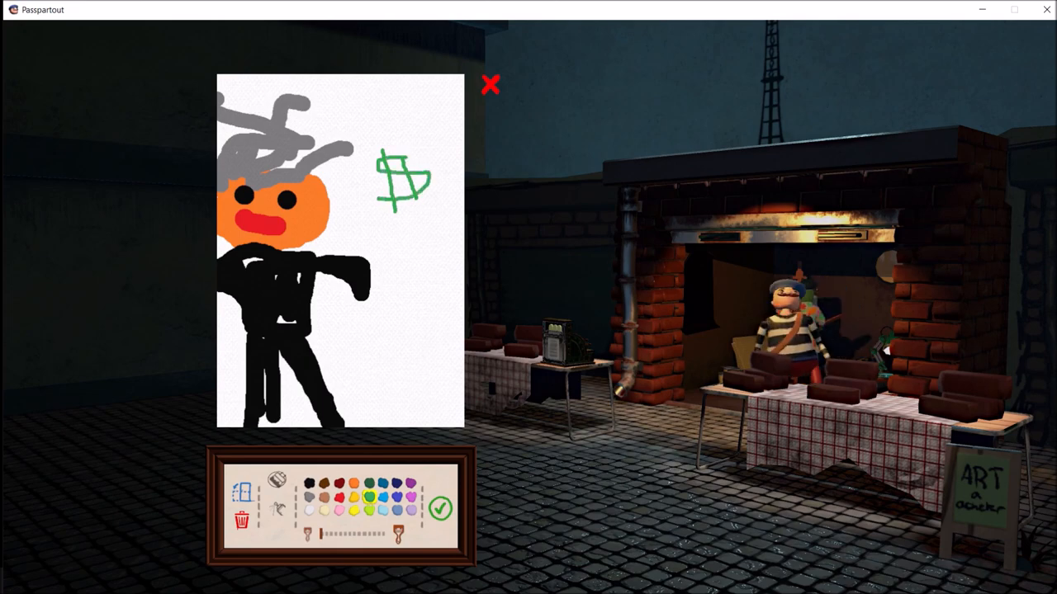
{"action": "left_click", "coordinate": [440, 509]}
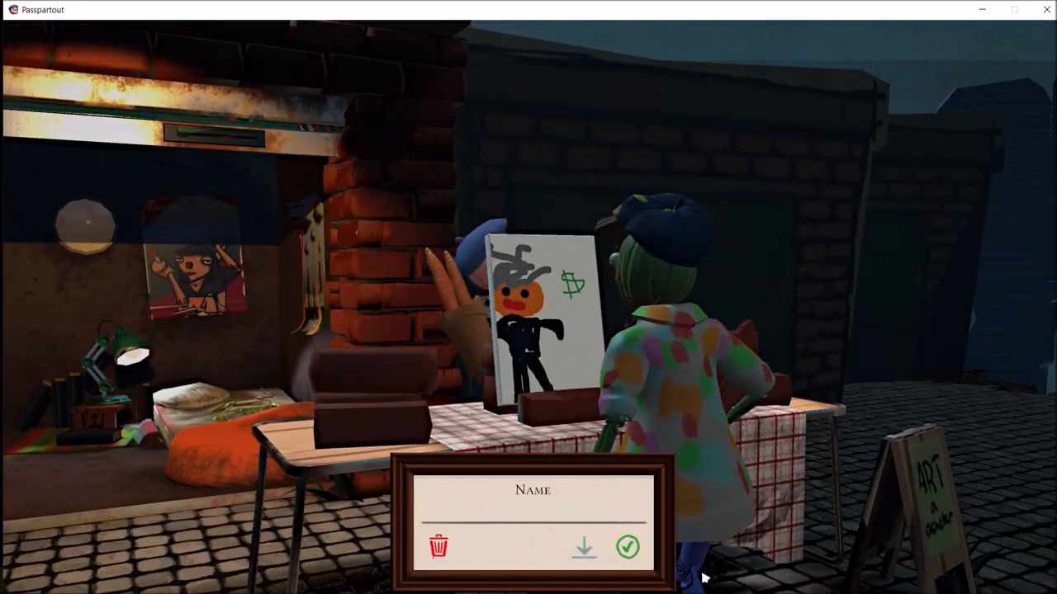
Name the painting 'treason' and confirm it for sale.
{"action": "type", "text": "treason"}
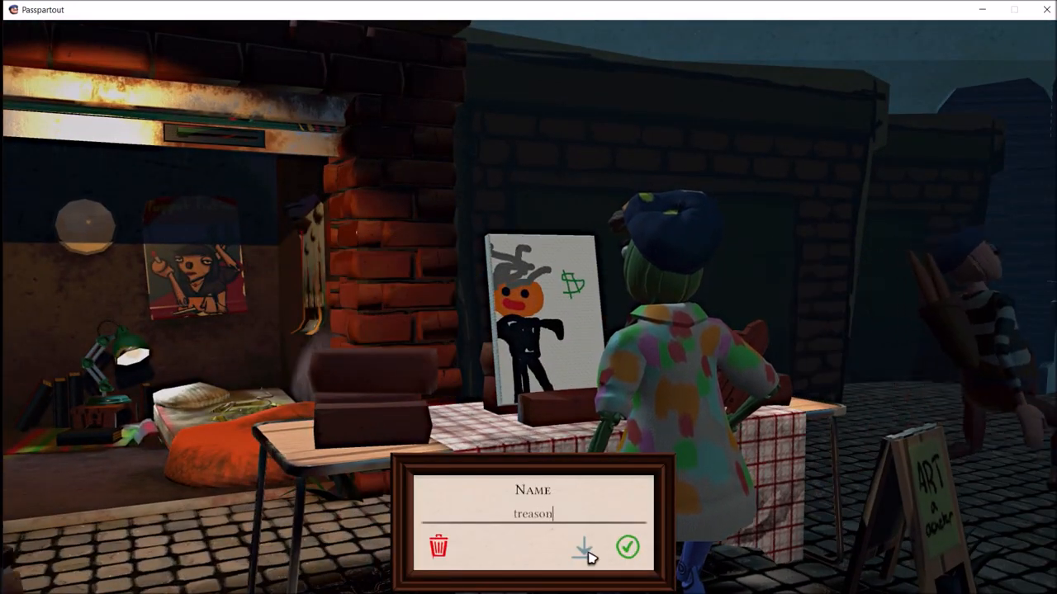
{"action": "left_click", "coordinate": [627, 548]}
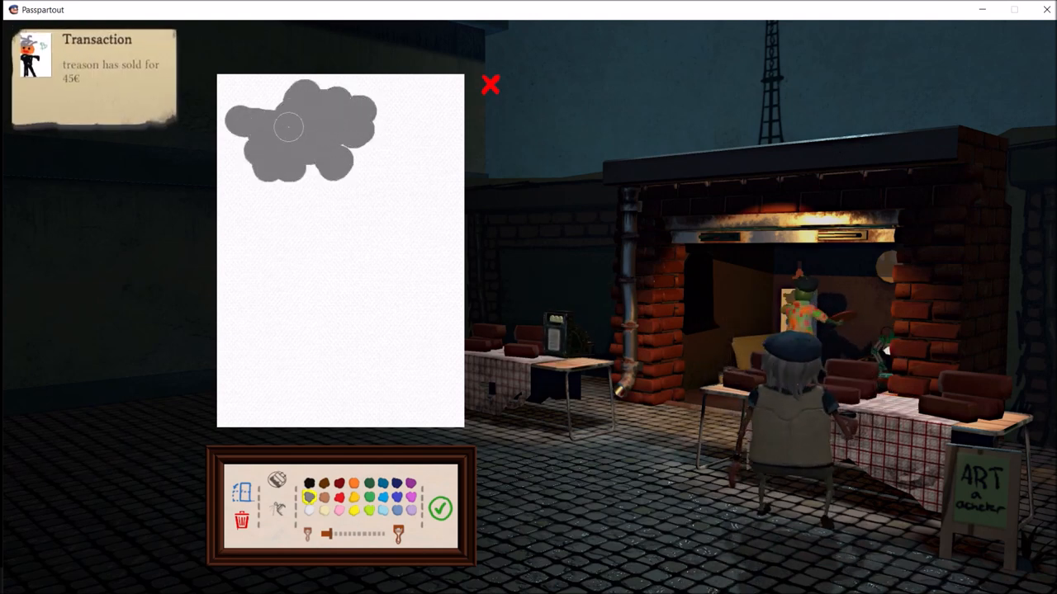
Switch to yellow and draw the lightning bolt down from the grey cloud.
{"action": "left_click", "coordinate": [307, 483]}
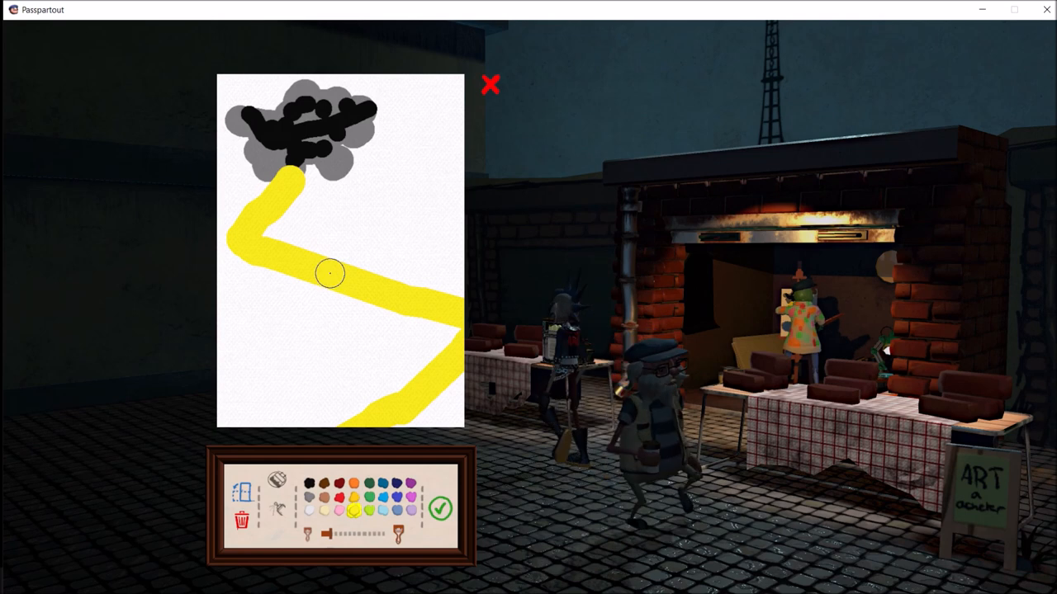
{"action": "left_click_drag", "start_coordinate": [330, 272], "coordinate": [239, 363]}
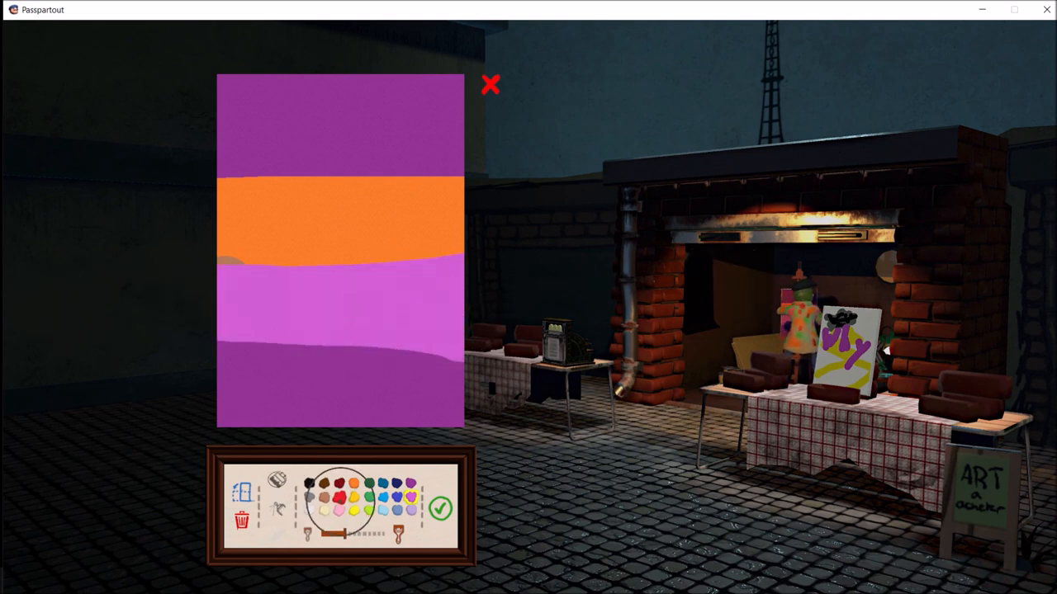
Paint blue, yellow and lime stripes, then finish the striped divide painting.
{"action": "left_click", "coordinate": [339, 496]}
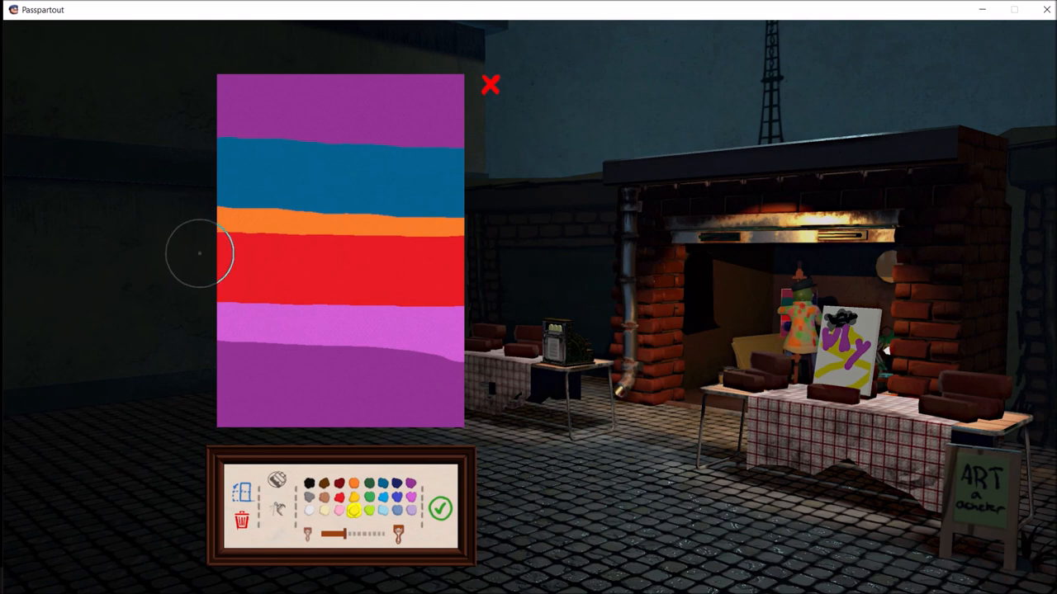
{"action": "mouse_move", "coordinate": [206, 252]}
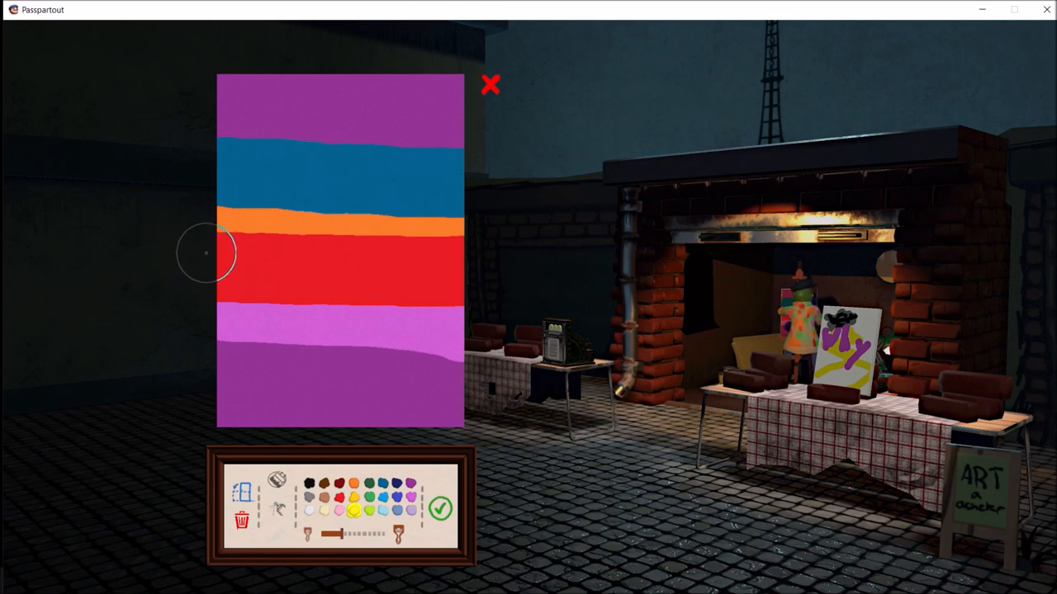
{"action": "left_click", "coordinate": [351, 495]}
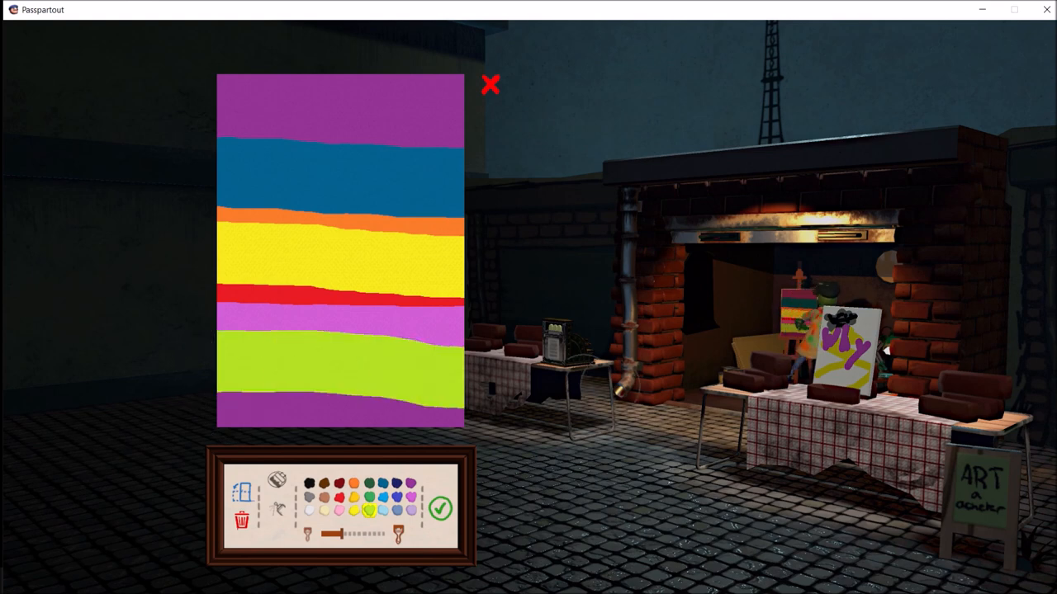
{"action": "left_click", "coordinate": [308, 483]}
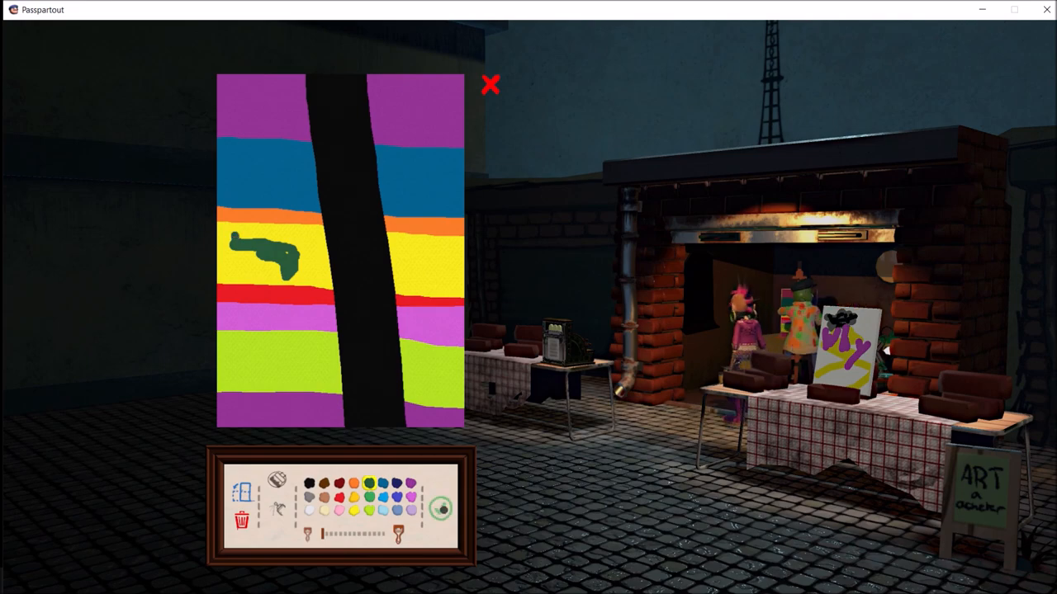
{"action": "left_click", "coordinate": [490, 85]}
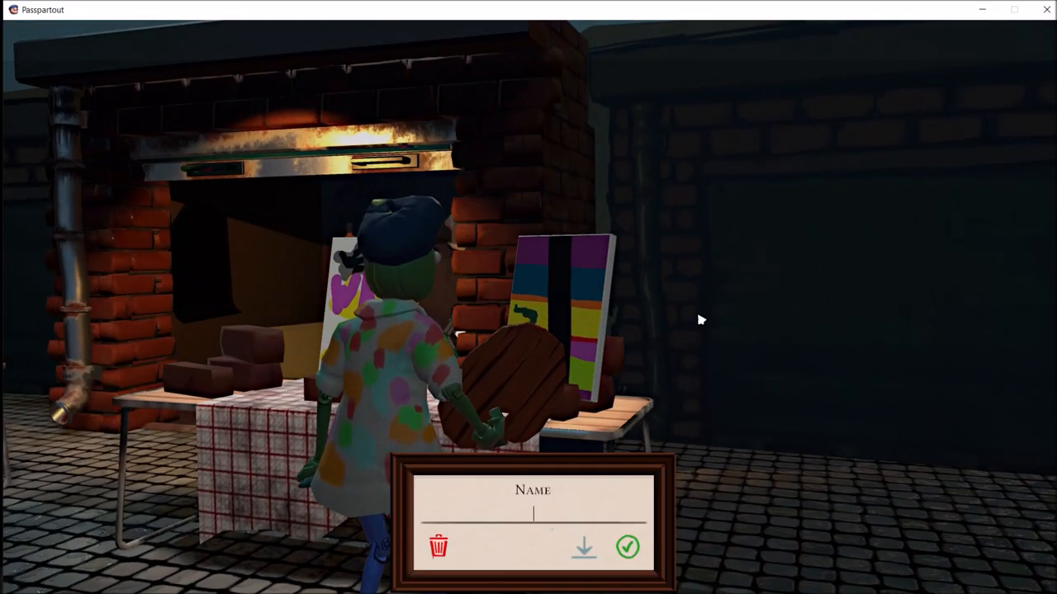
Accept the striped painting unnamed, letter Sub Xil on the canvas, then launch Edge from the taskbar.
{"action": "left_click", "coordinate": [627, 547]}
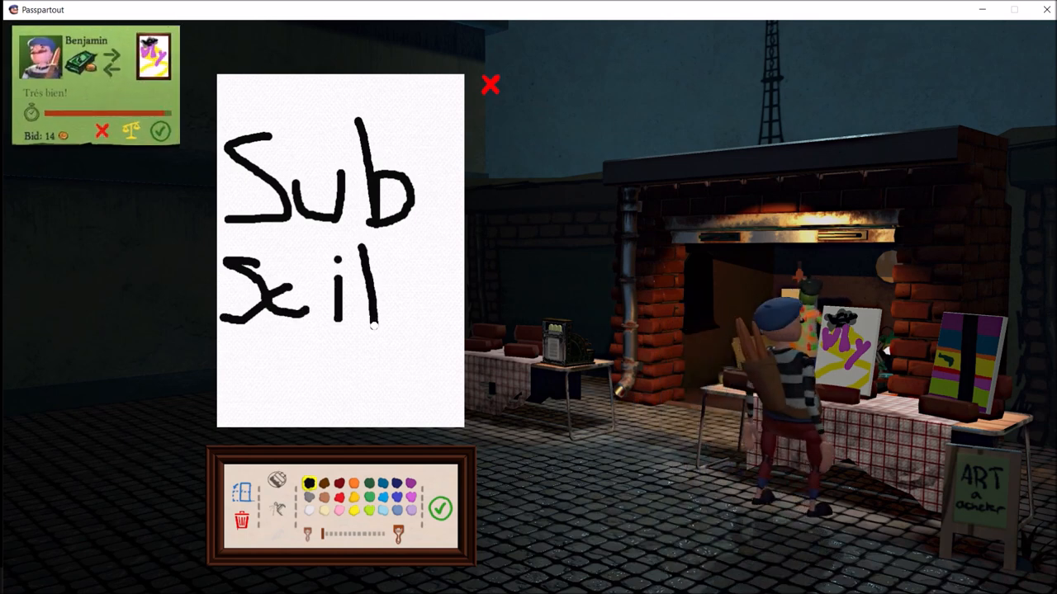
{"action": "left_click_drag", "start_coordinate": [388, 289], "coordinate": [450, 326]}
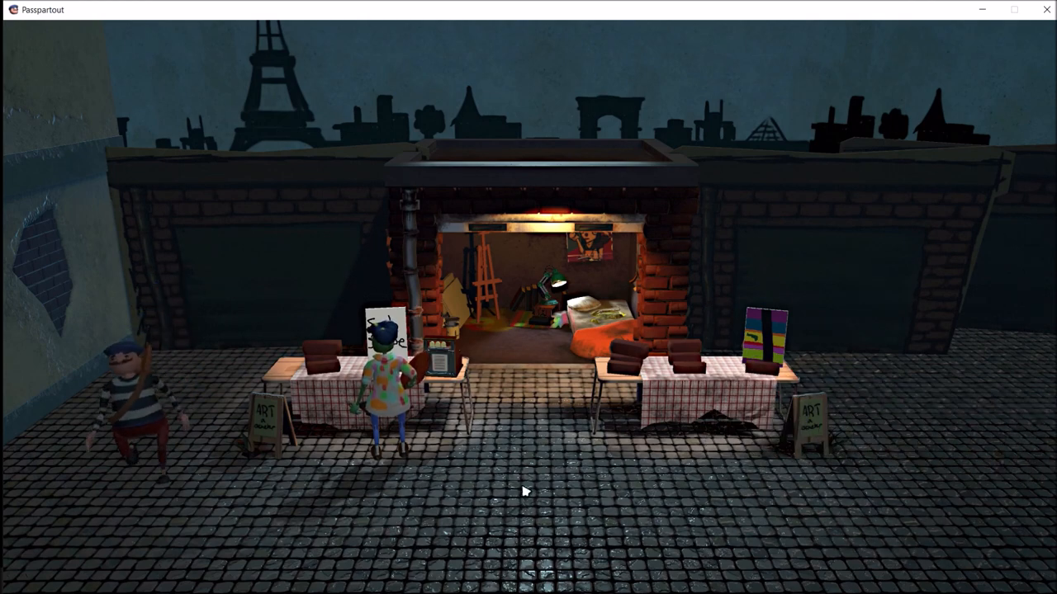
{"action": "left_click", "coordinate": [353, 581]}
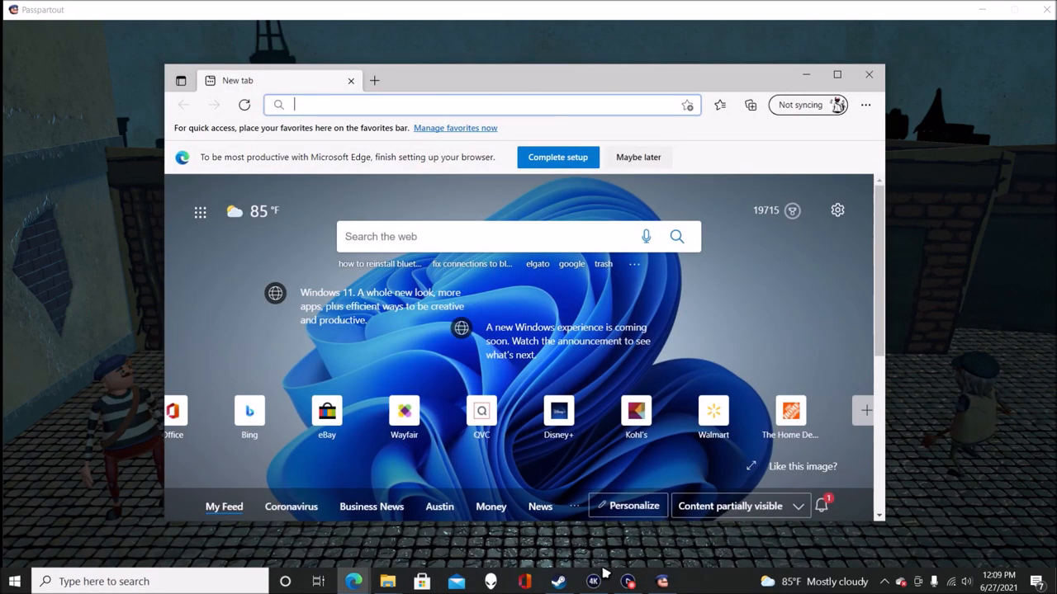